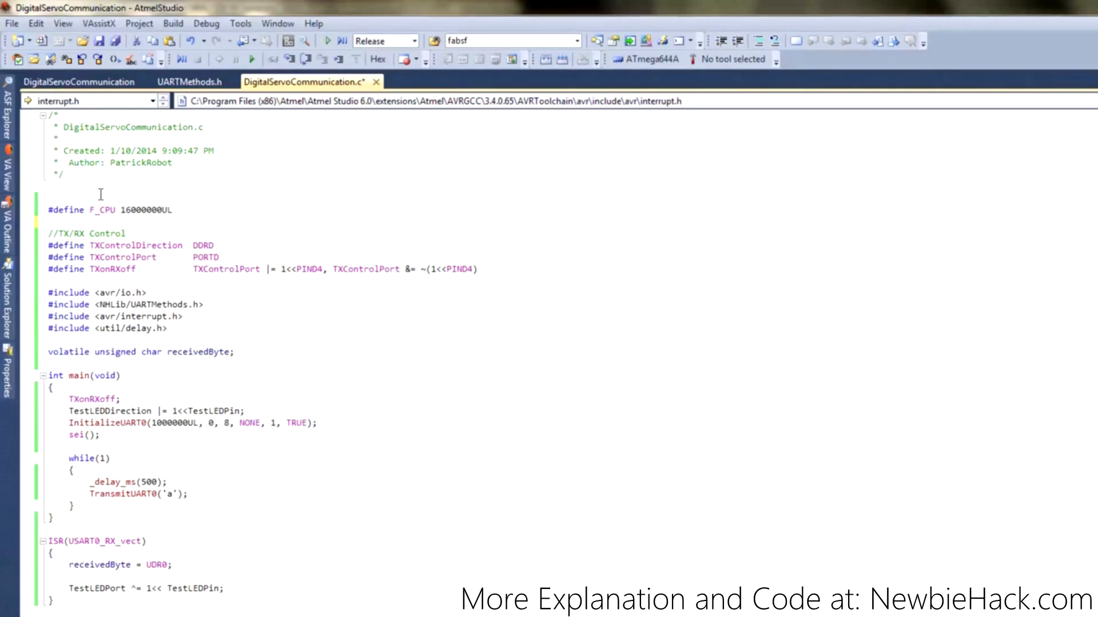
mouse_move(62, 191)
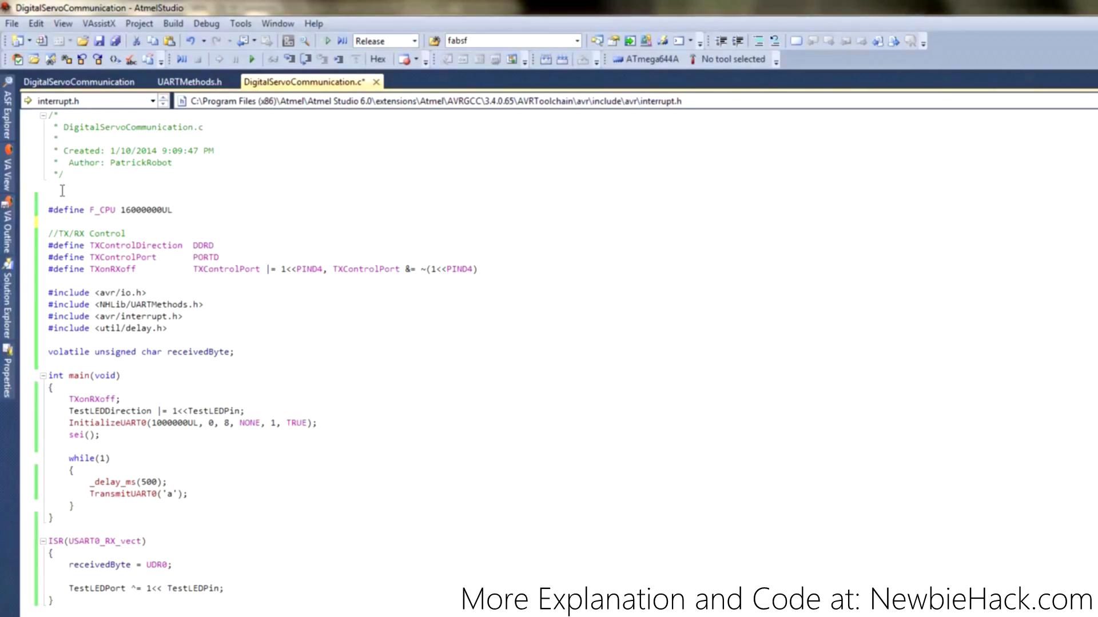
mouse_move(211, 160)
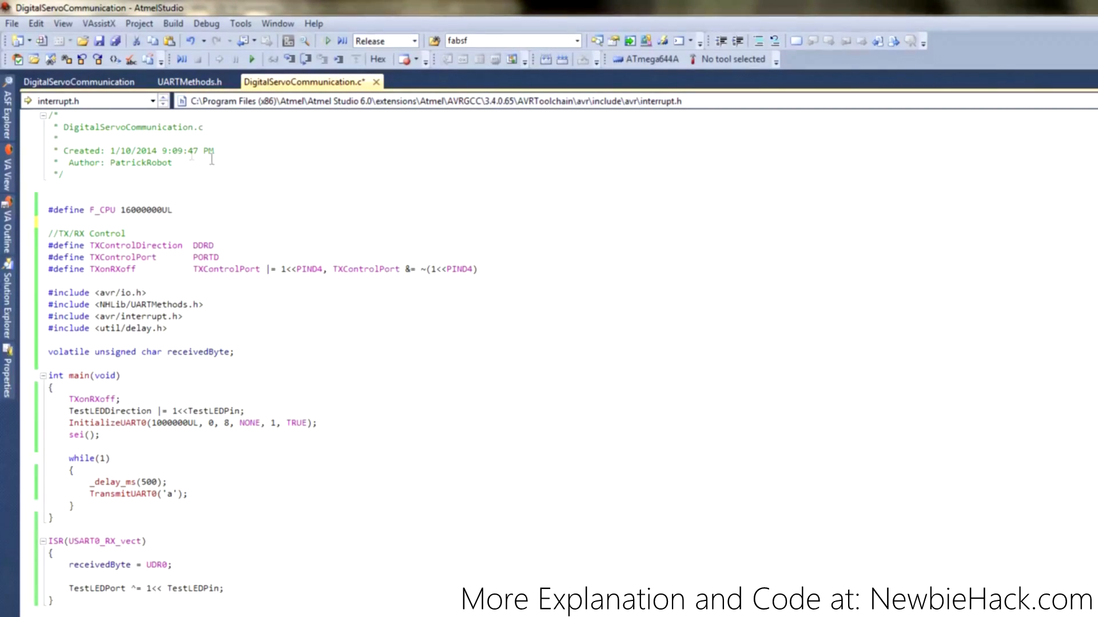
mouse_move(301, 83)
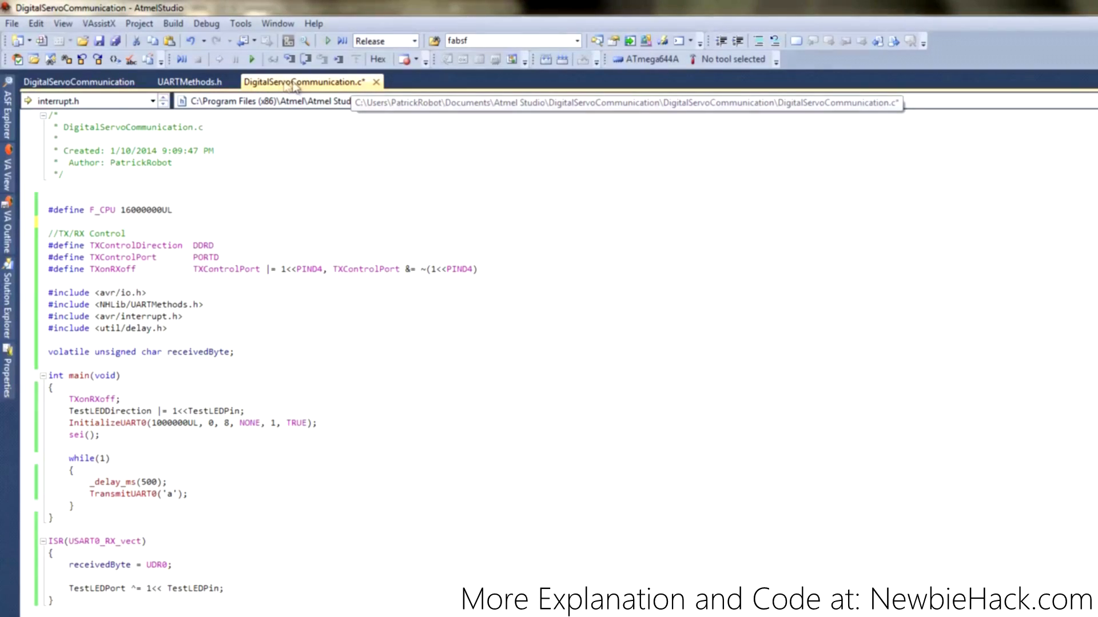
mouse_move(675, 88)
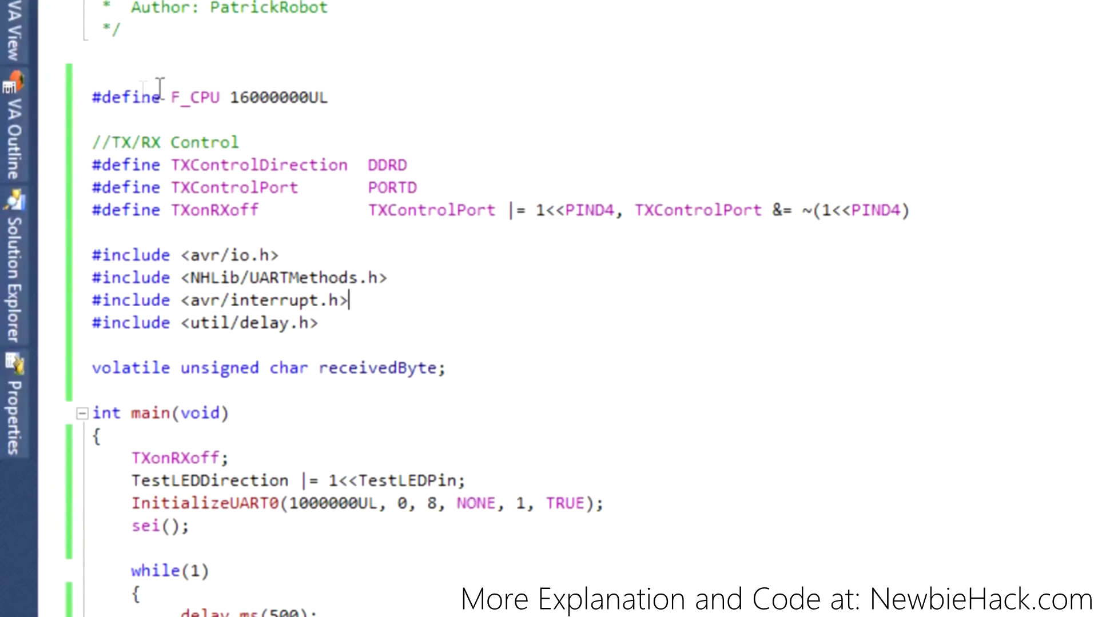
Review F_CPU and TXControlDirection, then change the TXonRXoff macro's second pin to PIND6
double_click(188, 98)
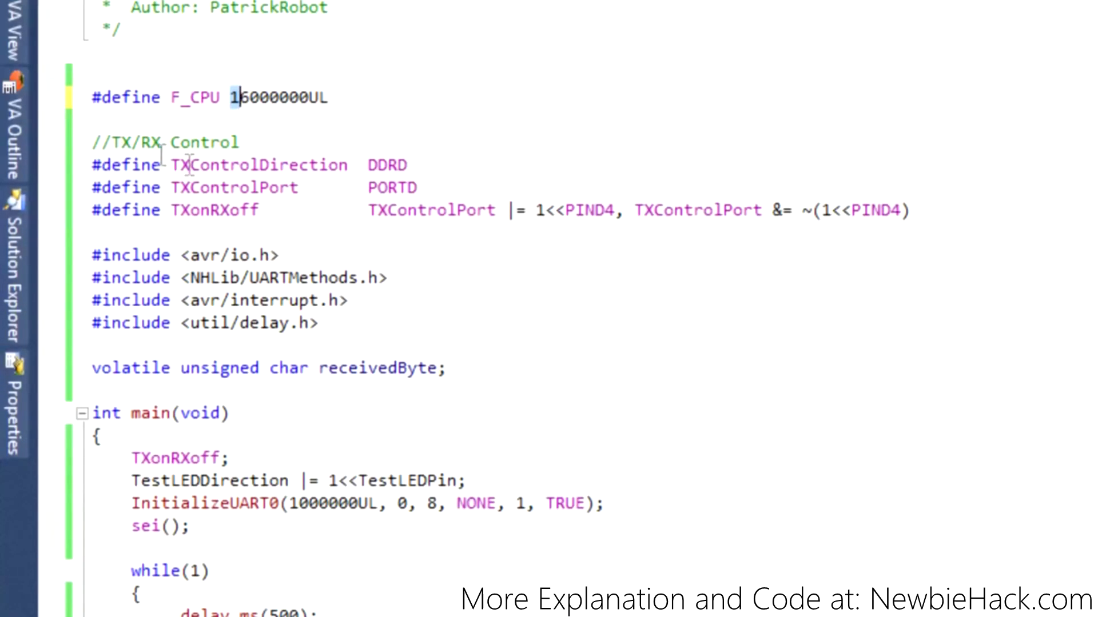
double_click(259, 164)
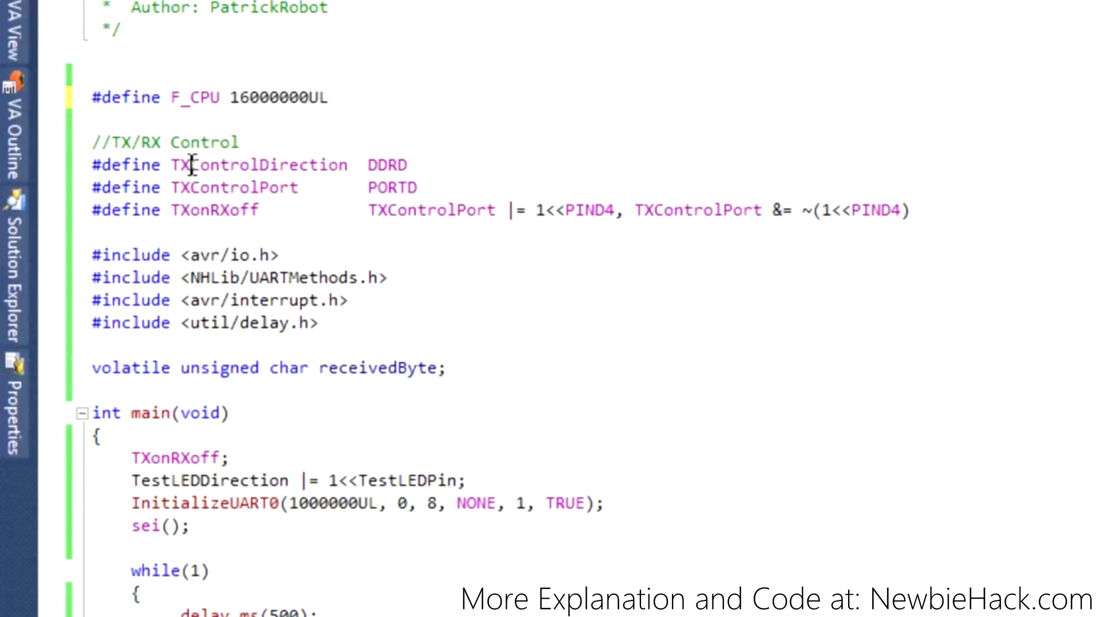
mouse_move(425, 165)
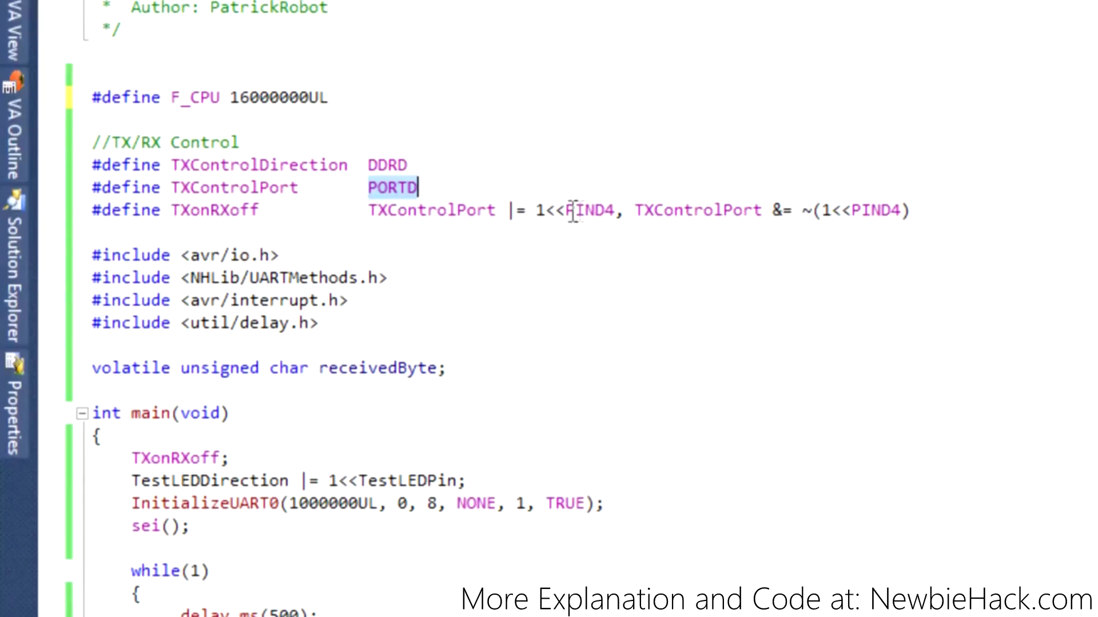
double_click(588, 210)
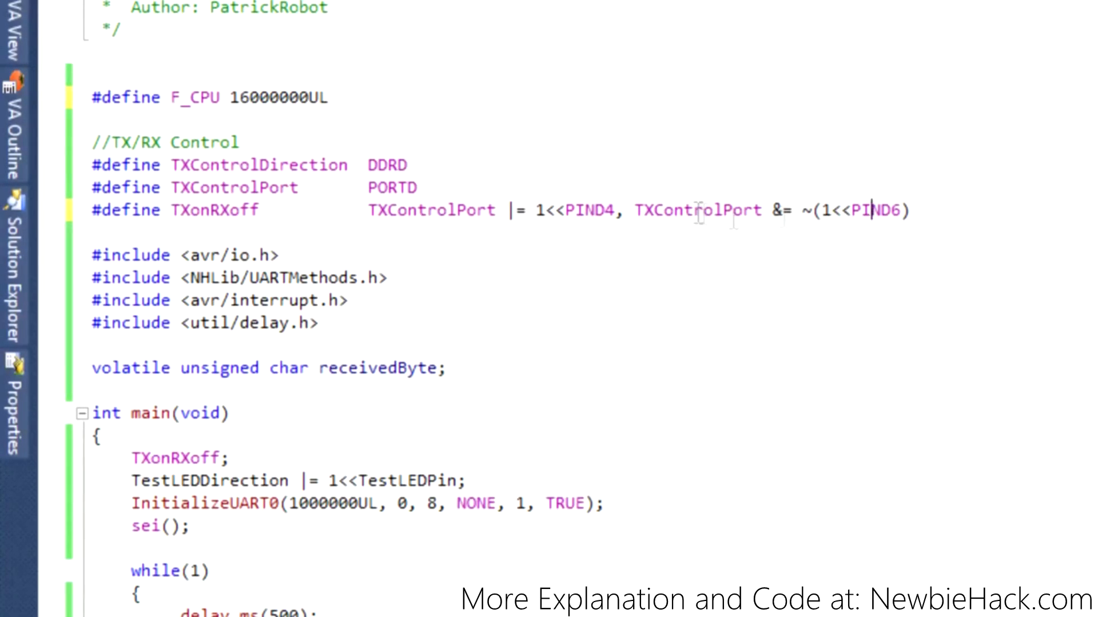
mouse_move(225, 278)
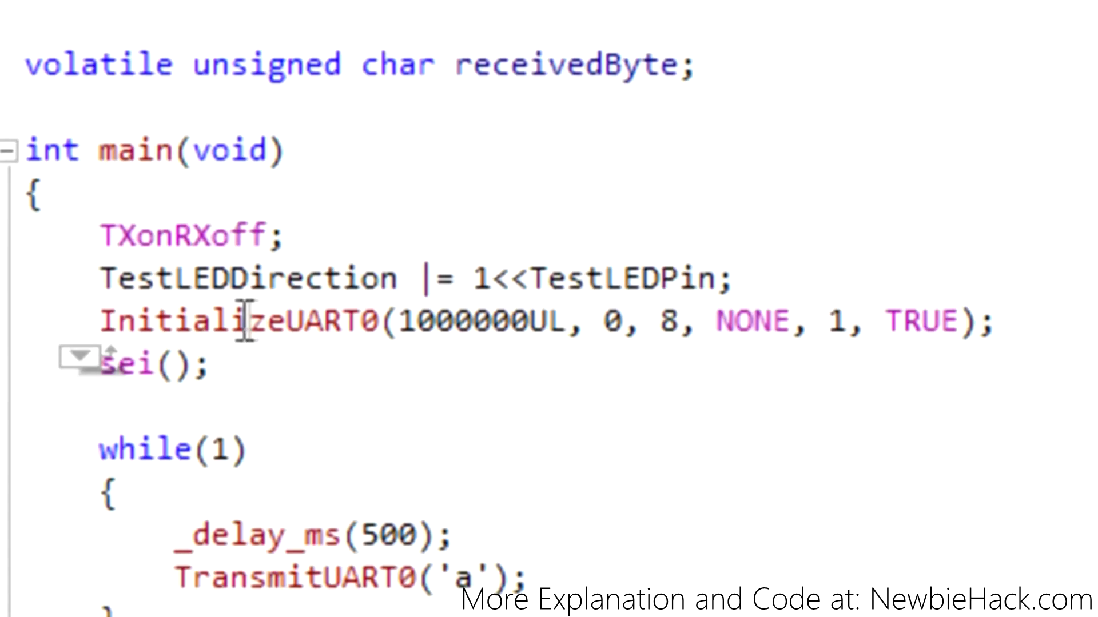
Check the InitializeUART0 call in main and move to the UARTMethods.h header
double_click(343, 321)
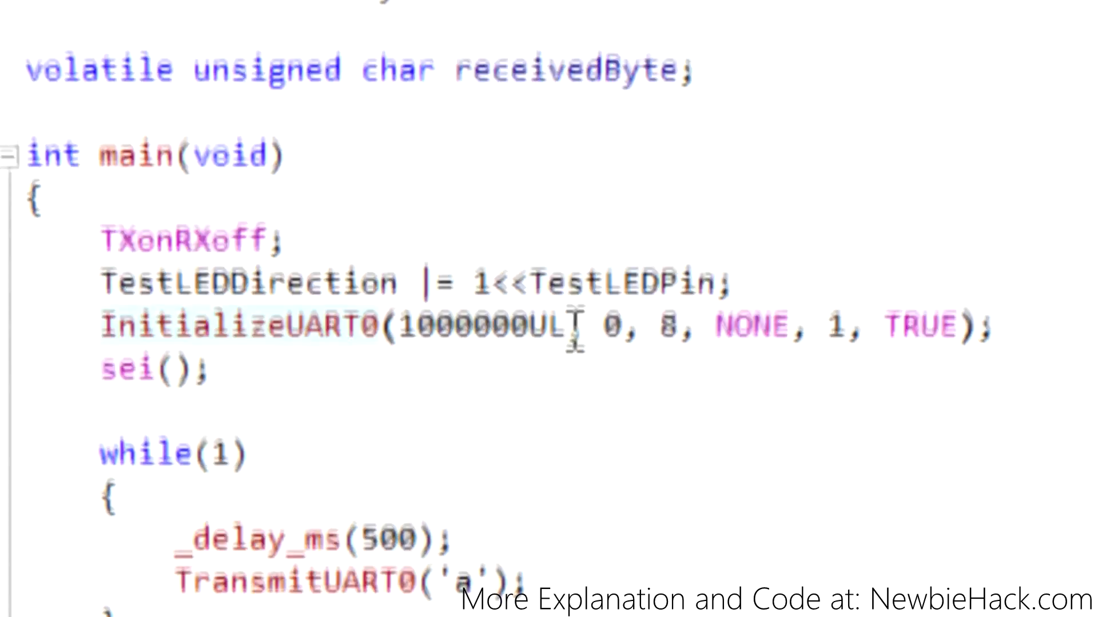
click(482, 57)
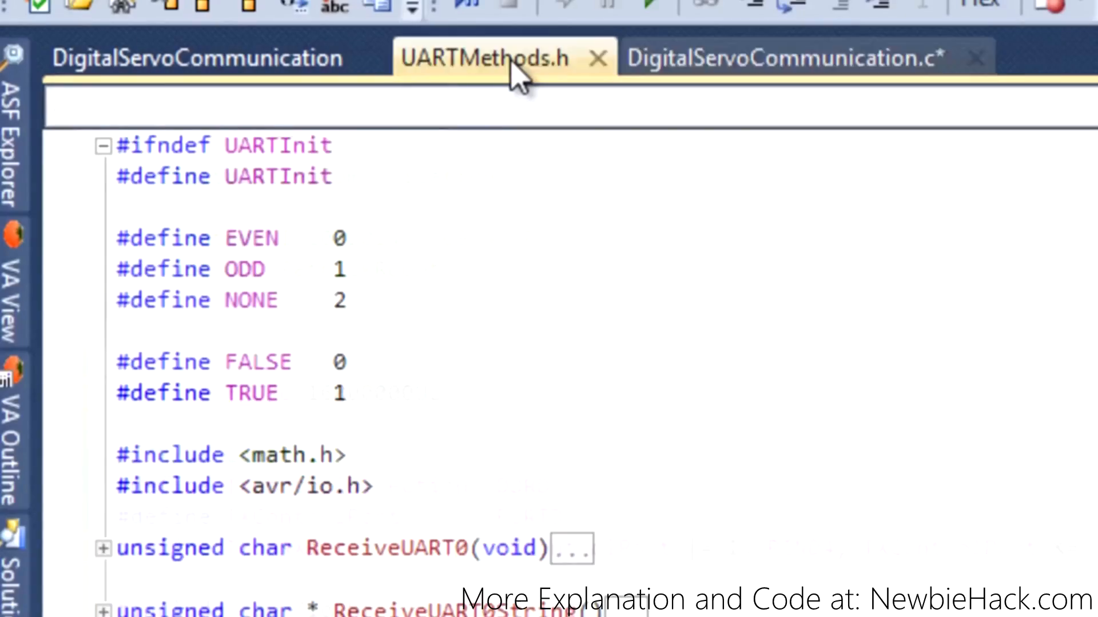
Set UBBRValue to 0 in InitializeUART0 and comment out the lrint F_CPU/16L baud formula
scroll(down, 3)
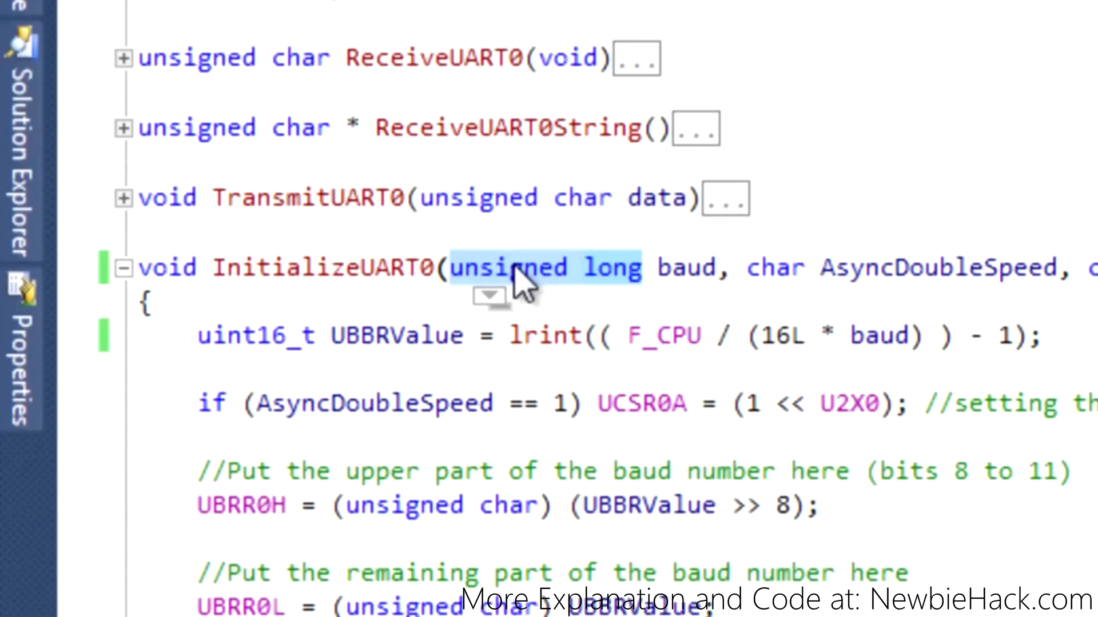
mouse_move(630, 268)
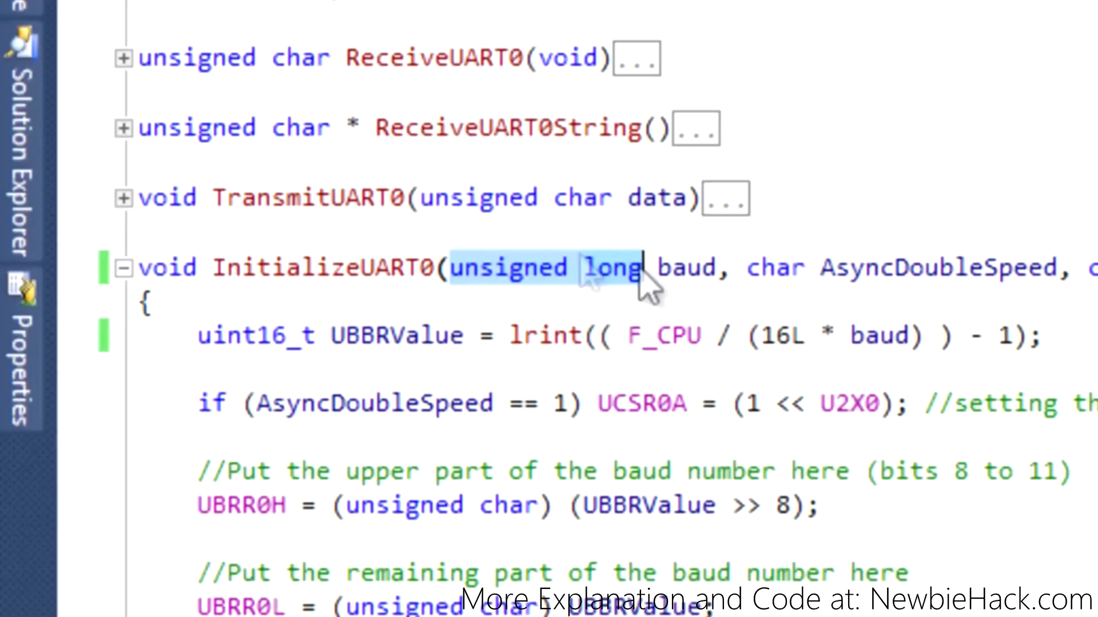
mouse_move(353, 335)
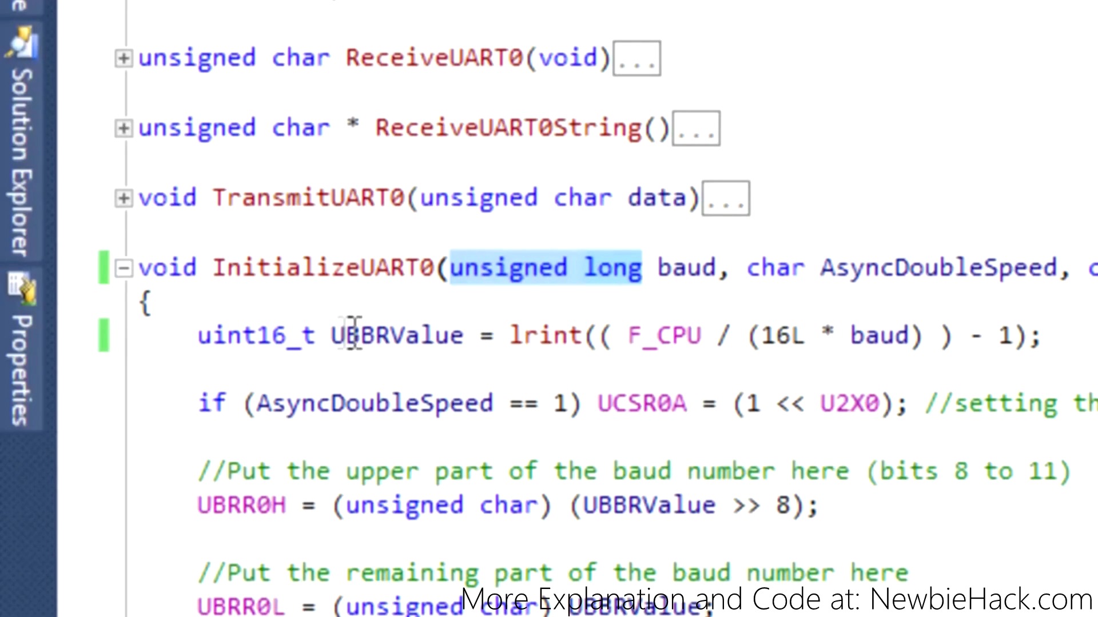
double_click(392, 335)
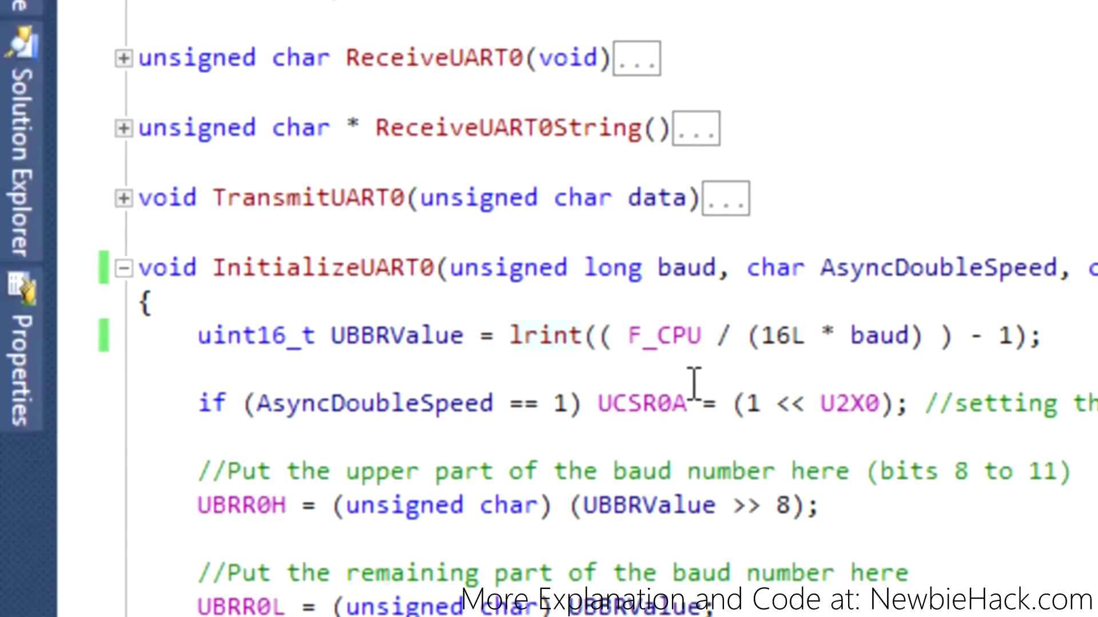
text(0;//)
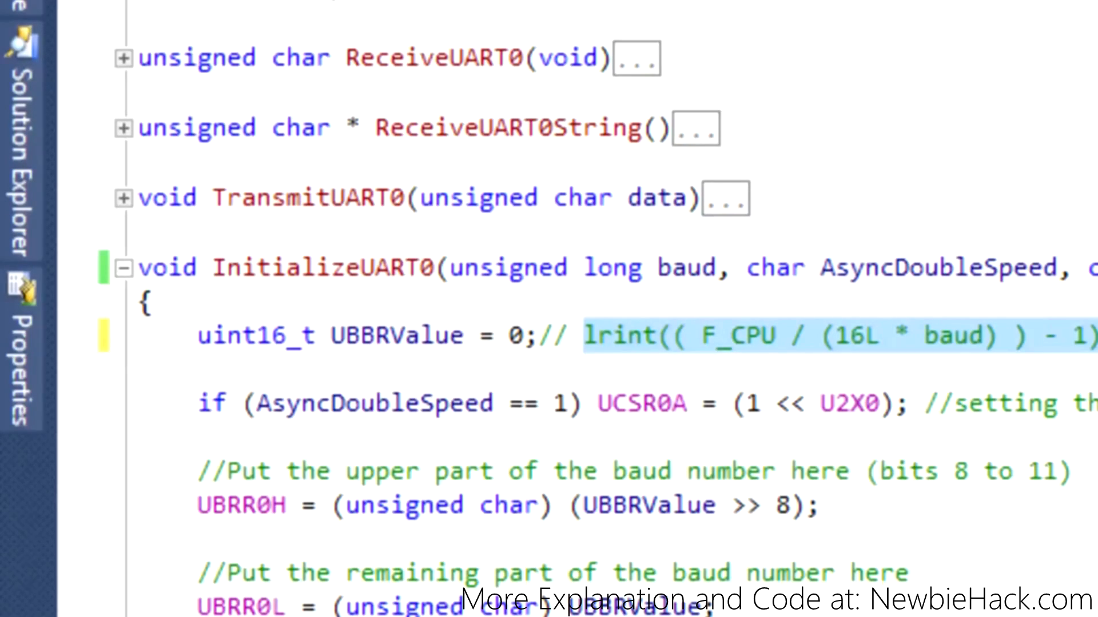
double_click(742, 336)
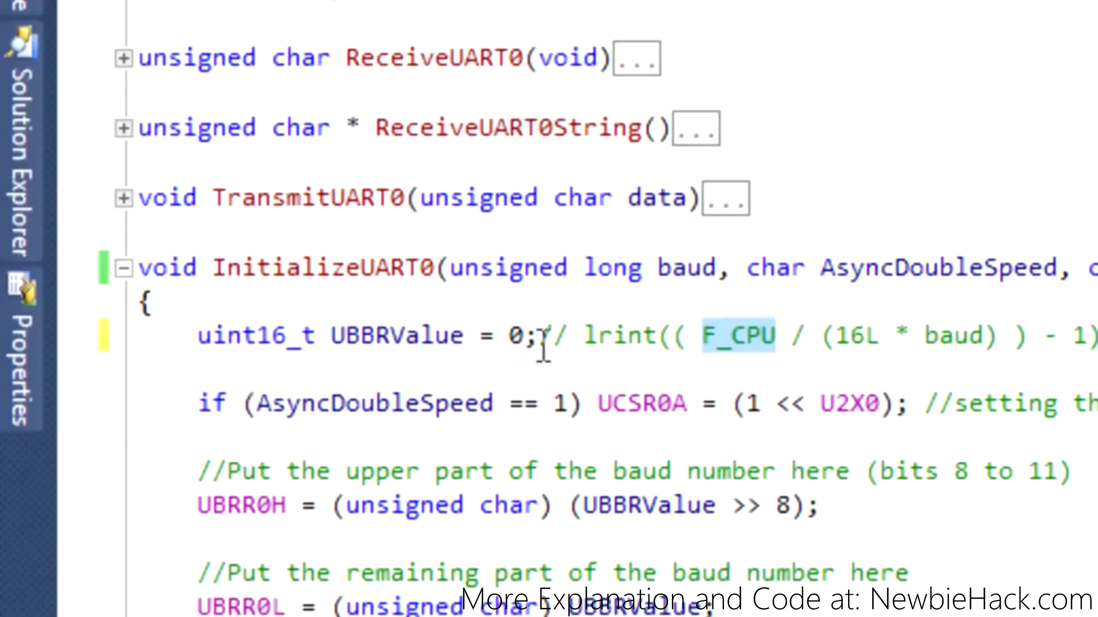
click(700, 336)
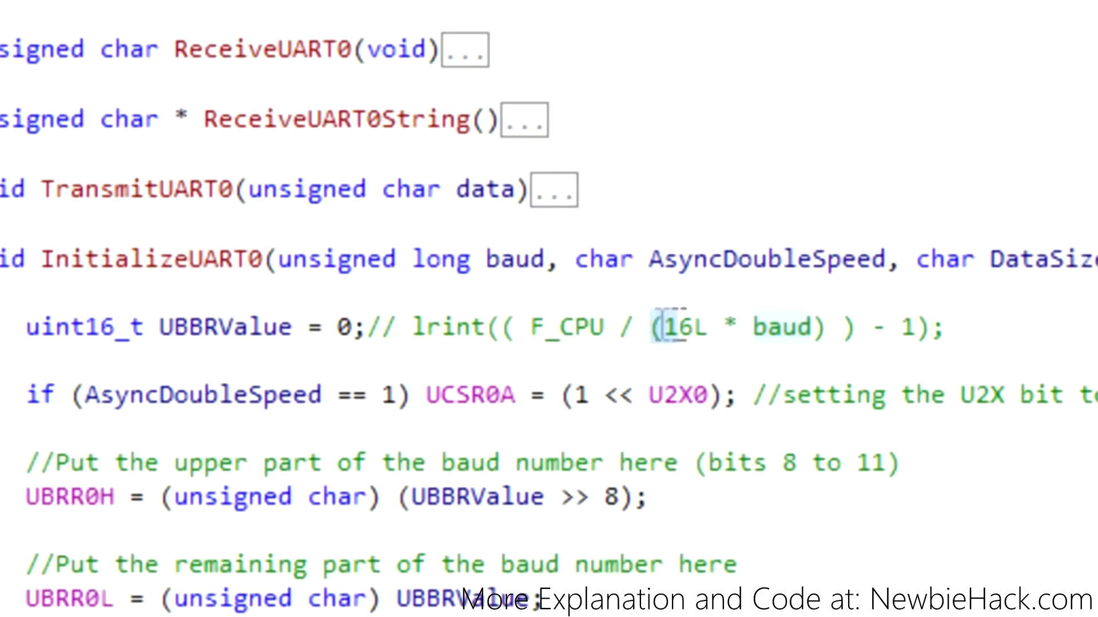
double_click(567, 326)
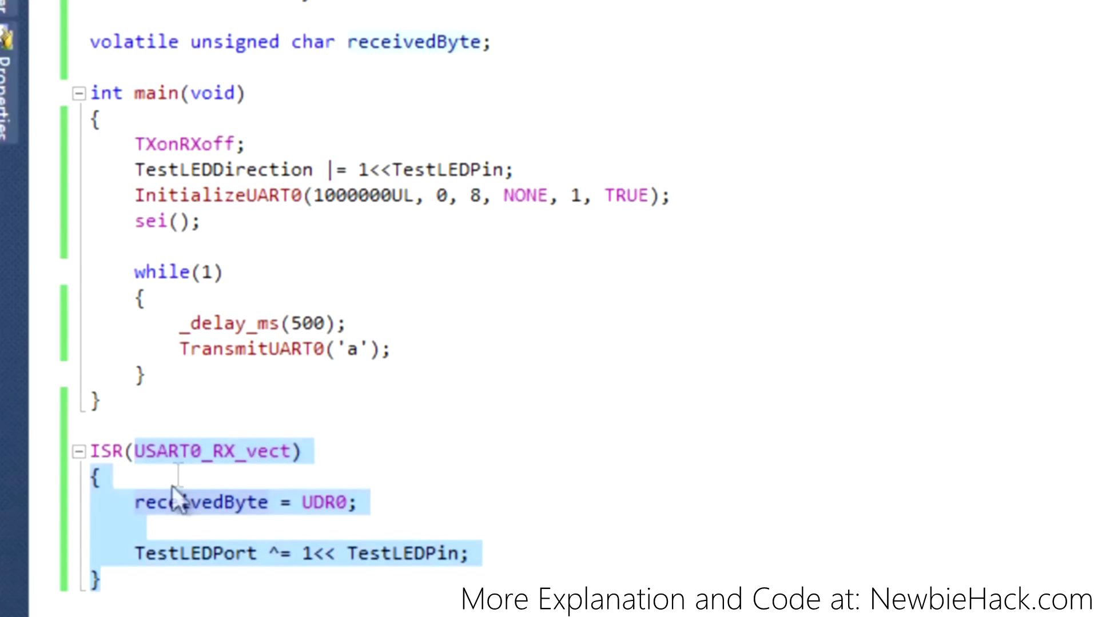
Inspect receivedByte and its volatile unsigned qualifiers in the ISR, then select the TXonRXoff call to move it
click(204, 504)
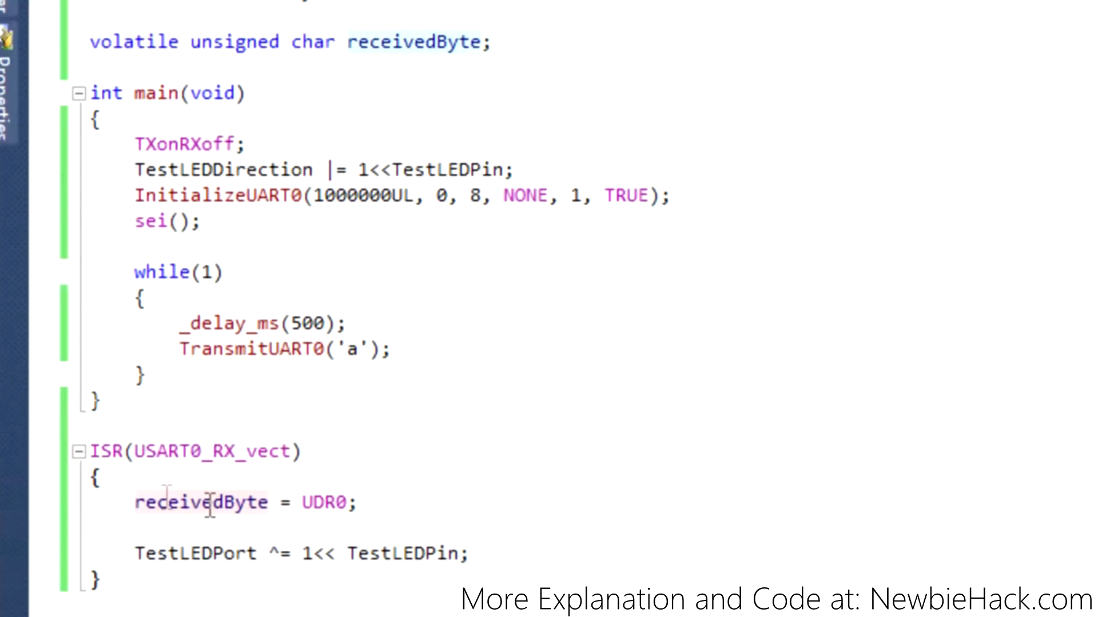
double_click(321, 502)
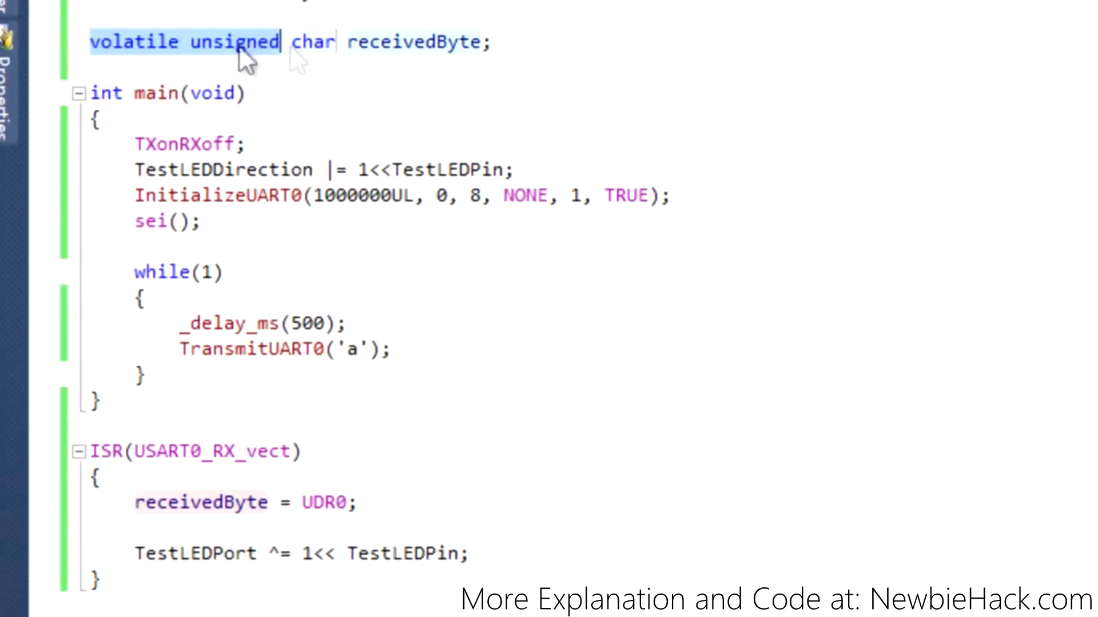
double_click(416, 41)
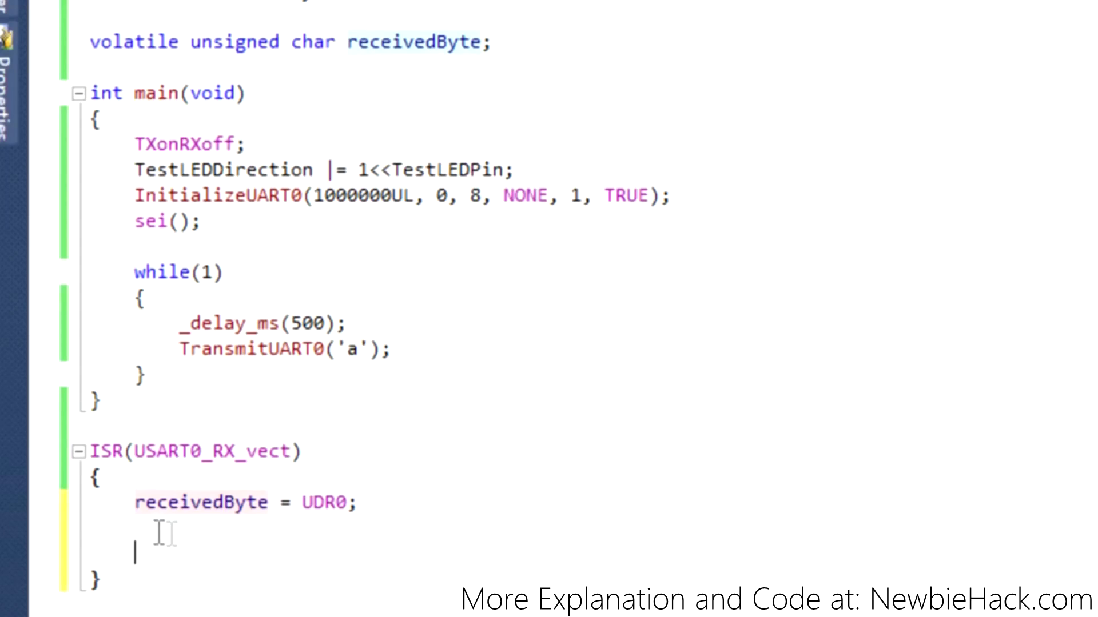
mouse_move(231, 550)
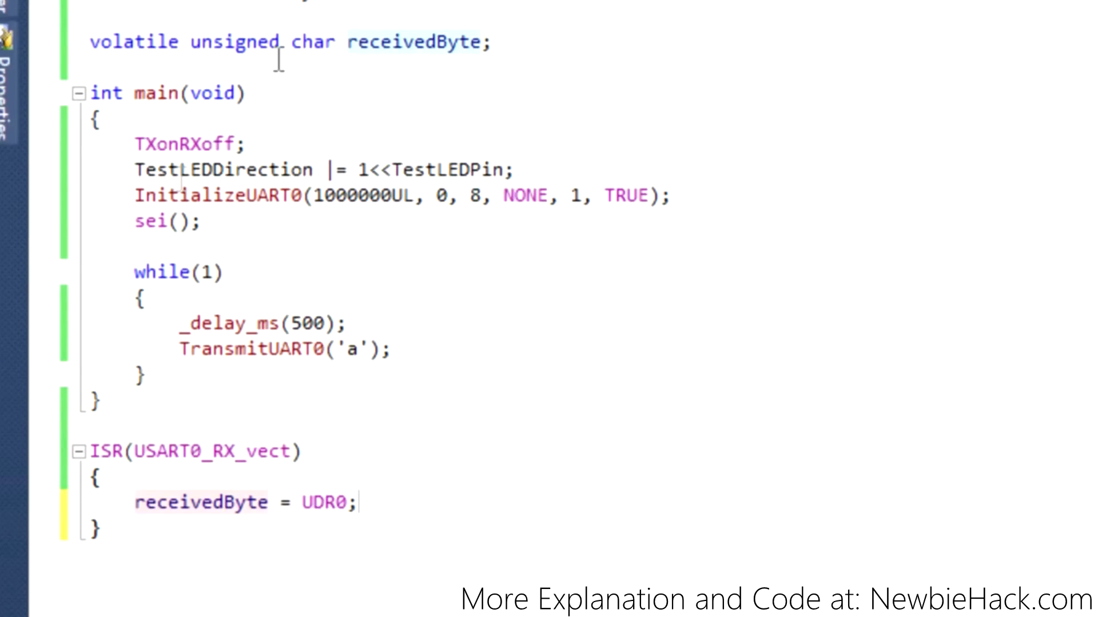
mouse_move(133, 144)
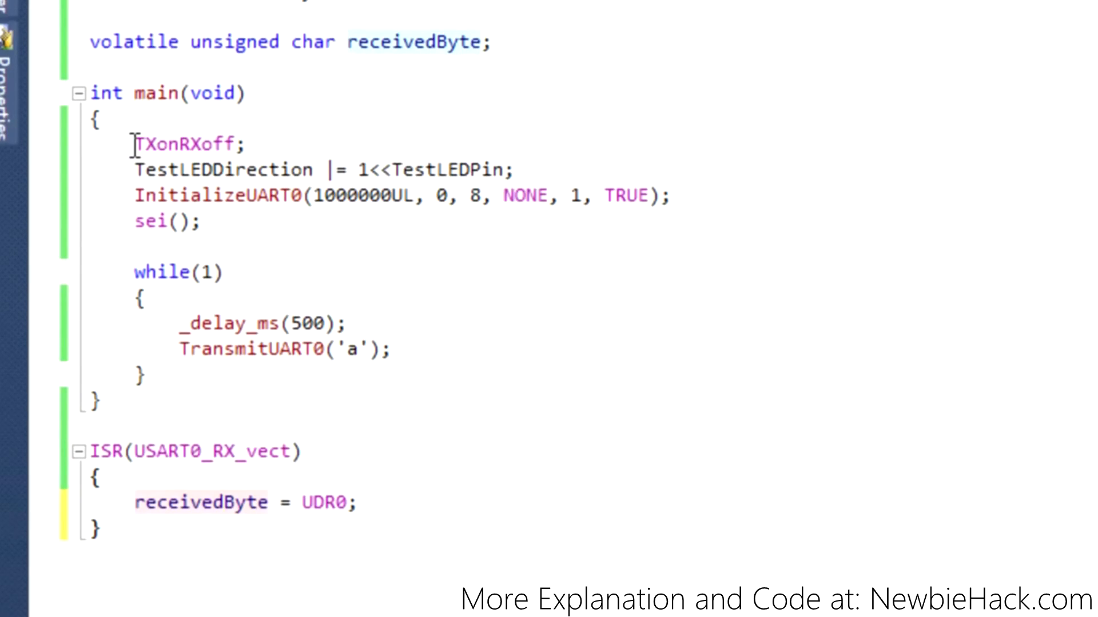
double_click(184, 144)
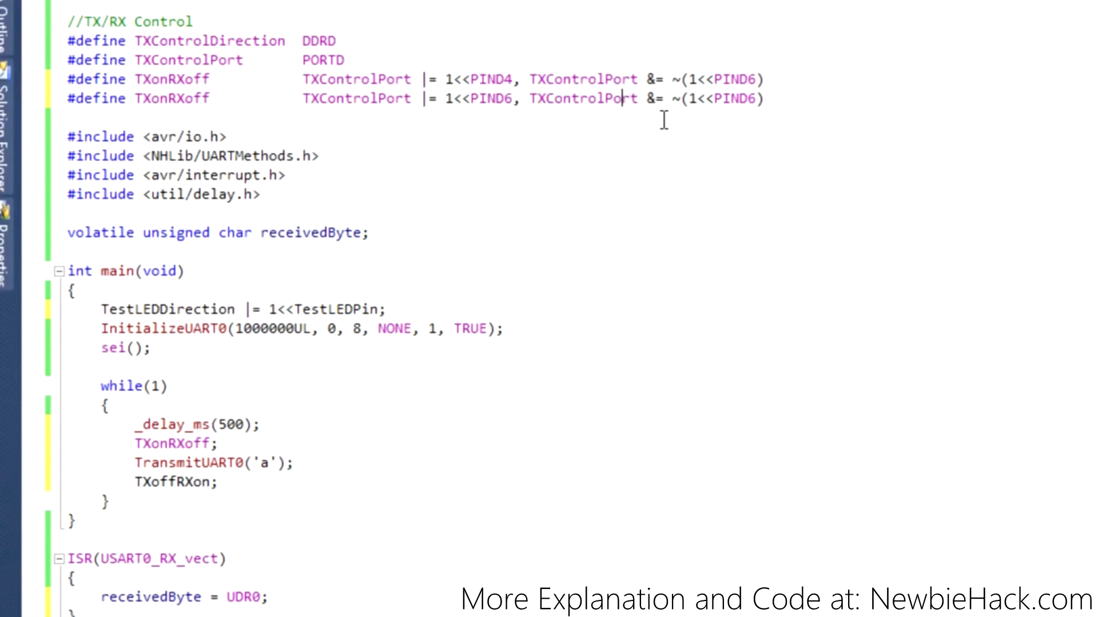
Add a second TXonRXoff define line setting PIND6 and clearing PIND4
text(PIND4)
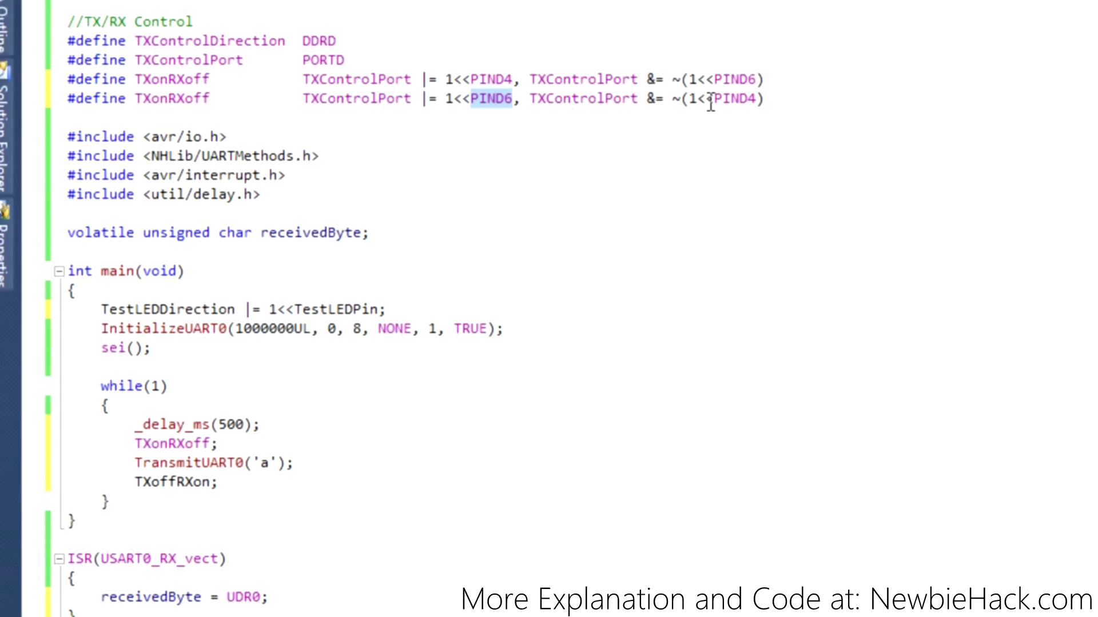
mouse_move(712, 98)
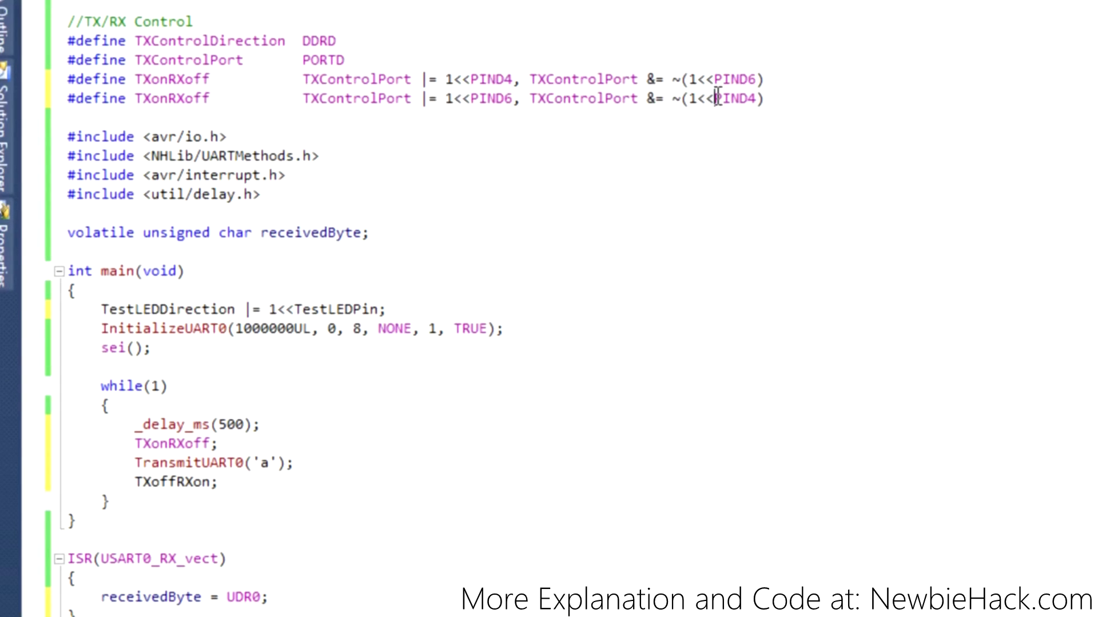
double_click(729, 98)
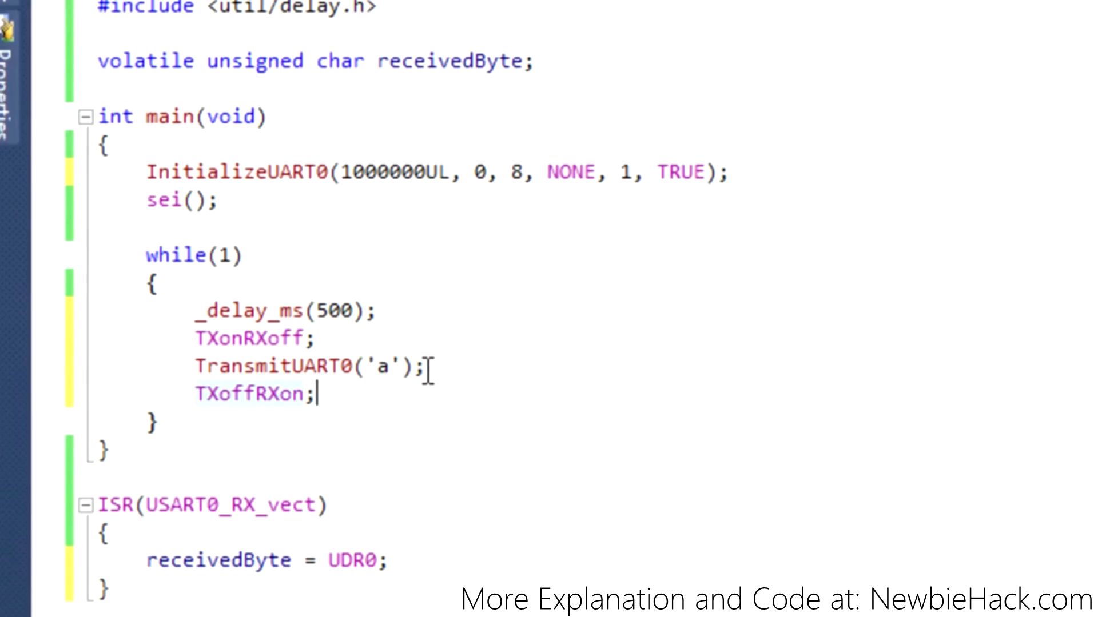
mouse_move(210, 367)
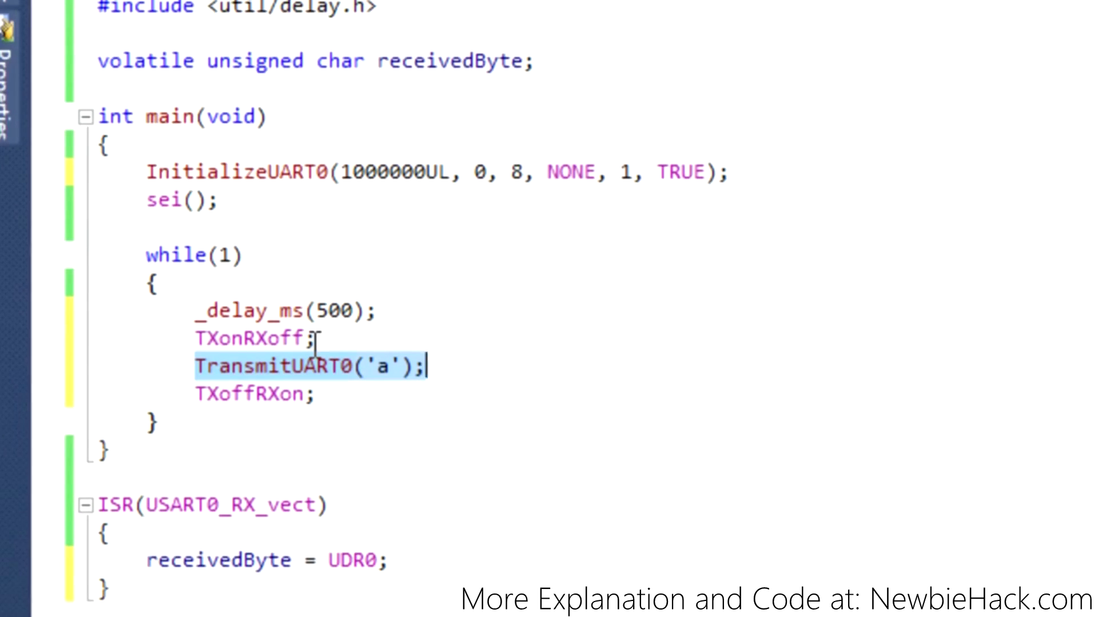
mouse_move(412, 319)
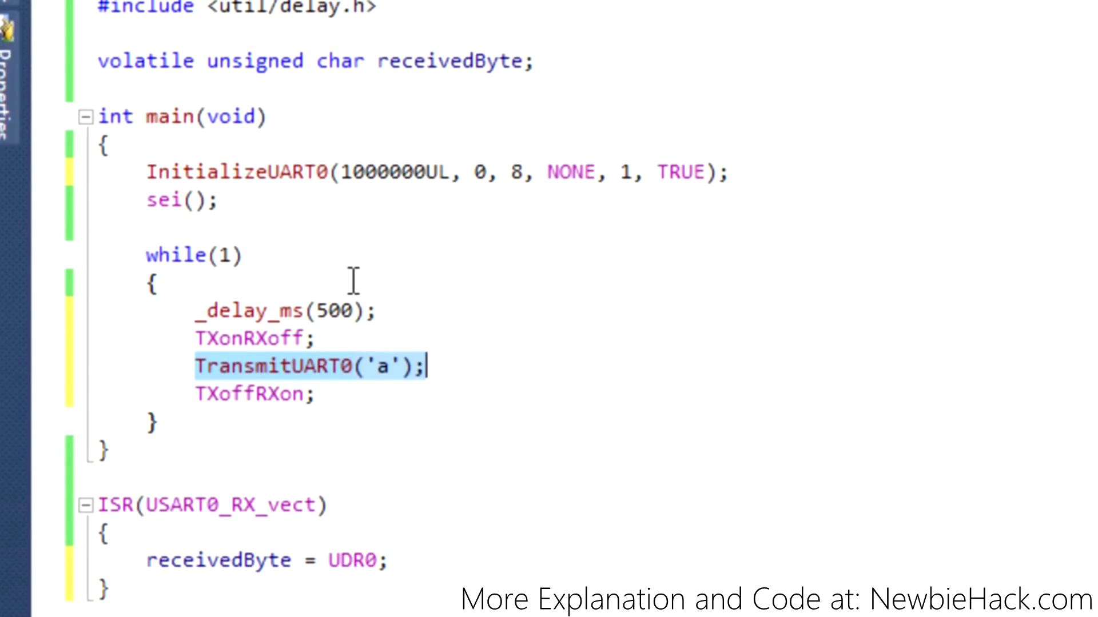
click(138, 8)
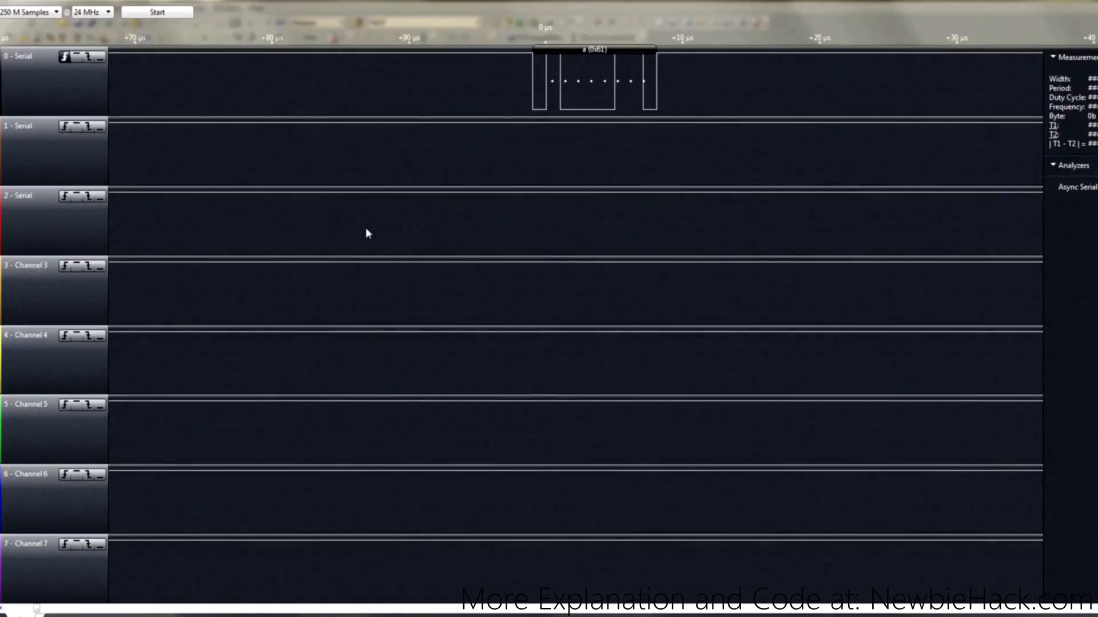
mouse_move(357, 92)
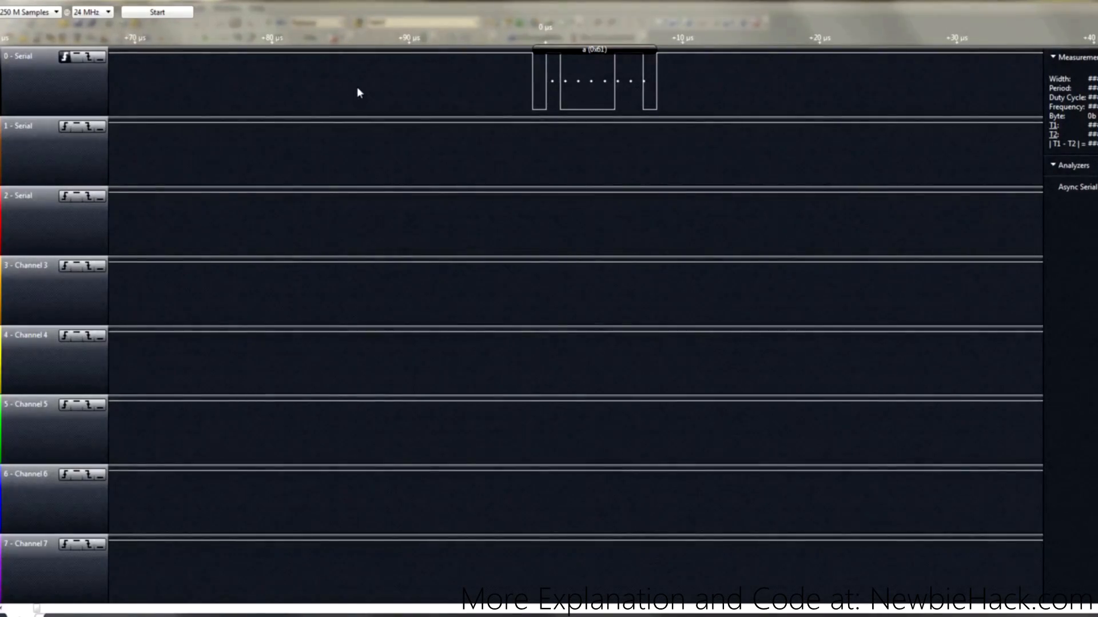
mouse_move(189, 228)
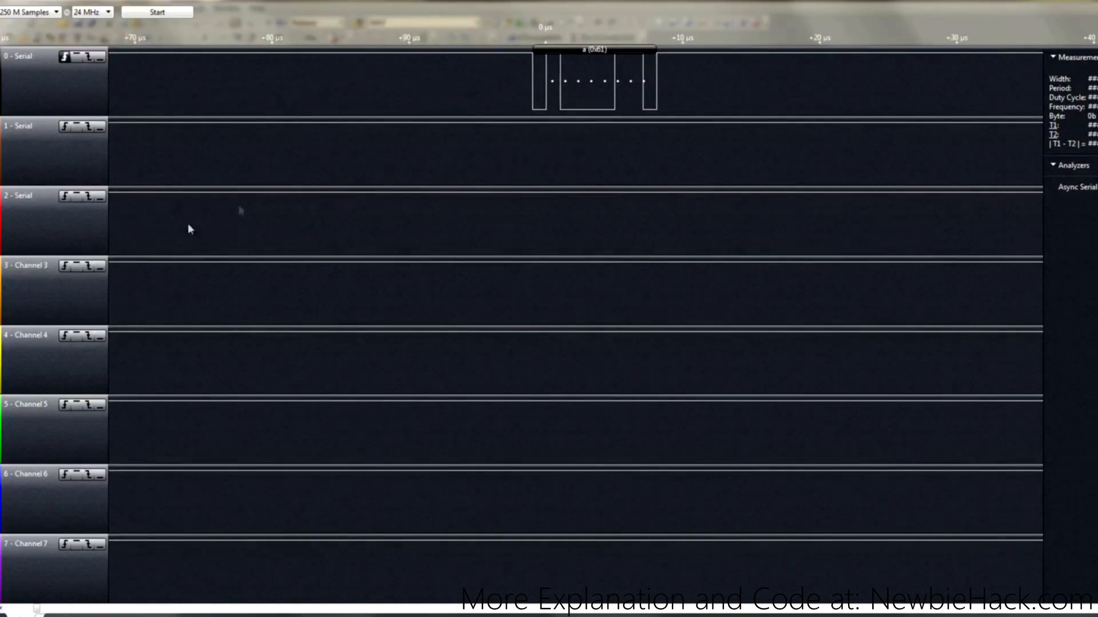
mouse_move(182, 231)
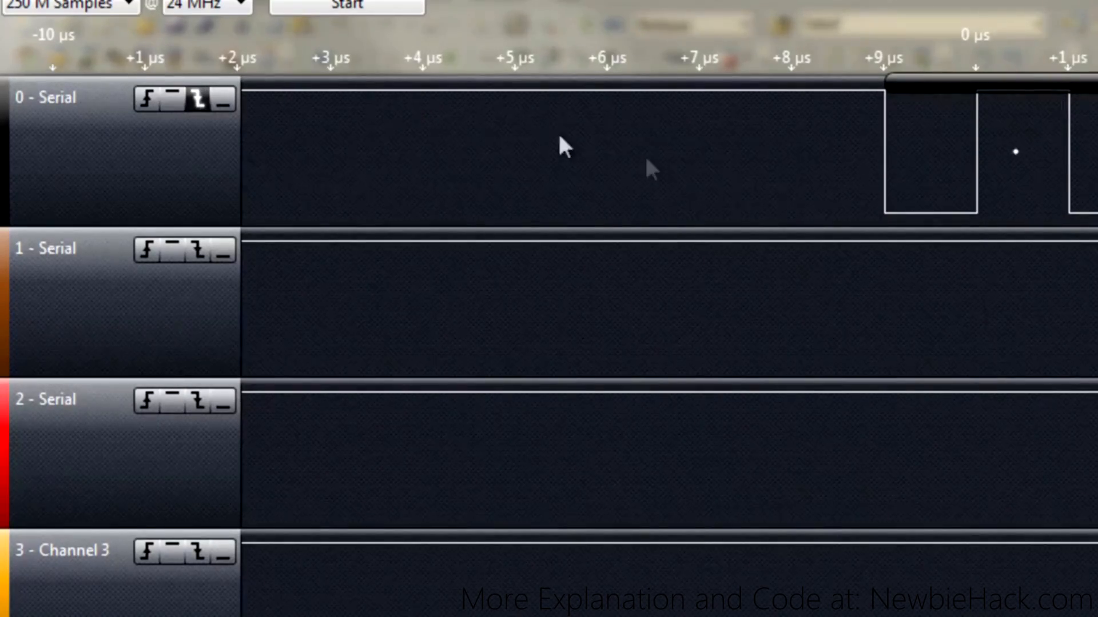
mouse_move(781, 98)
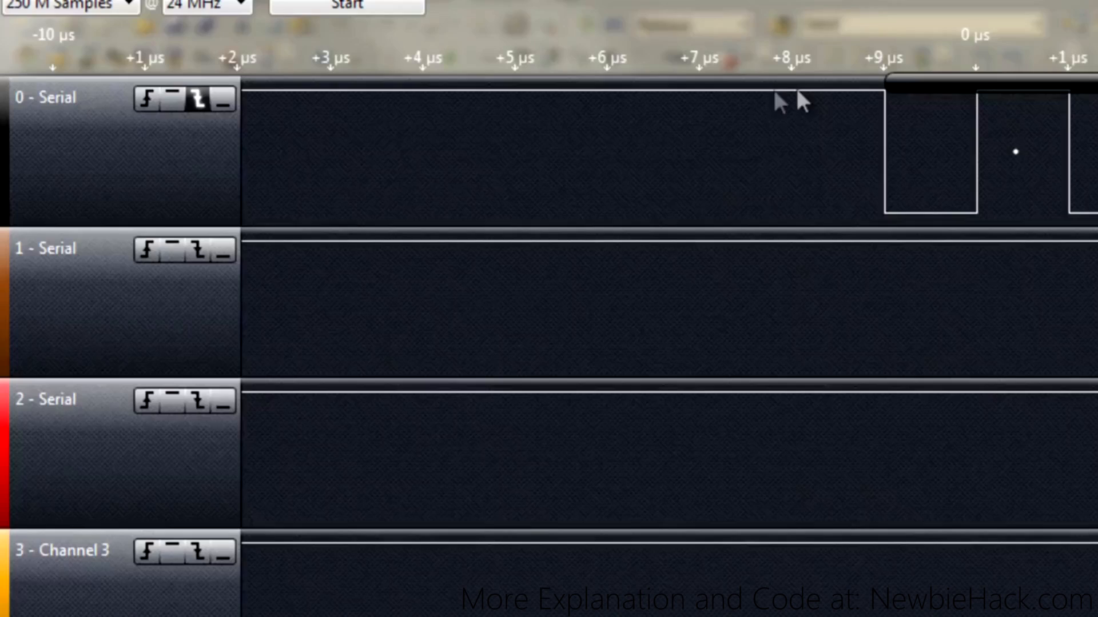
mouse_move(225, 104)
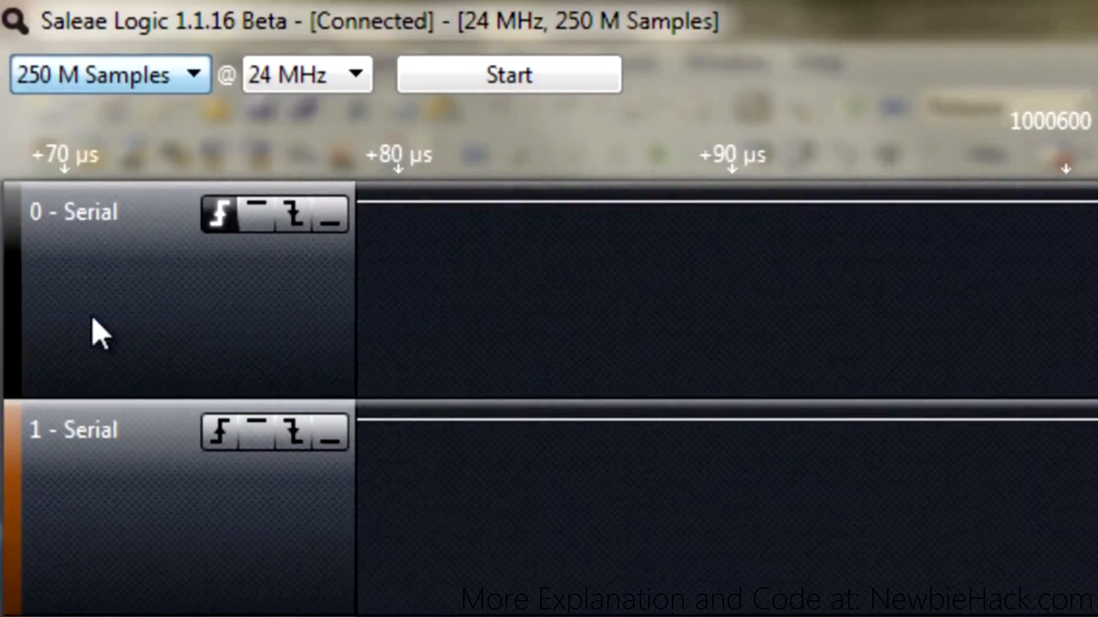
mouse_move(357, 83)
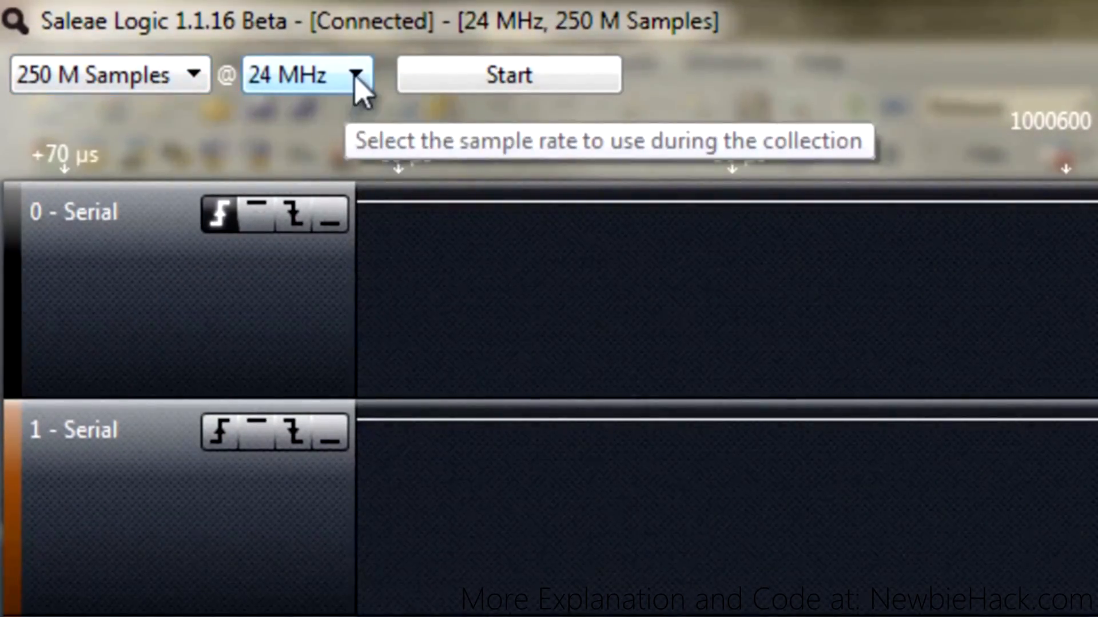
click(358, 74)
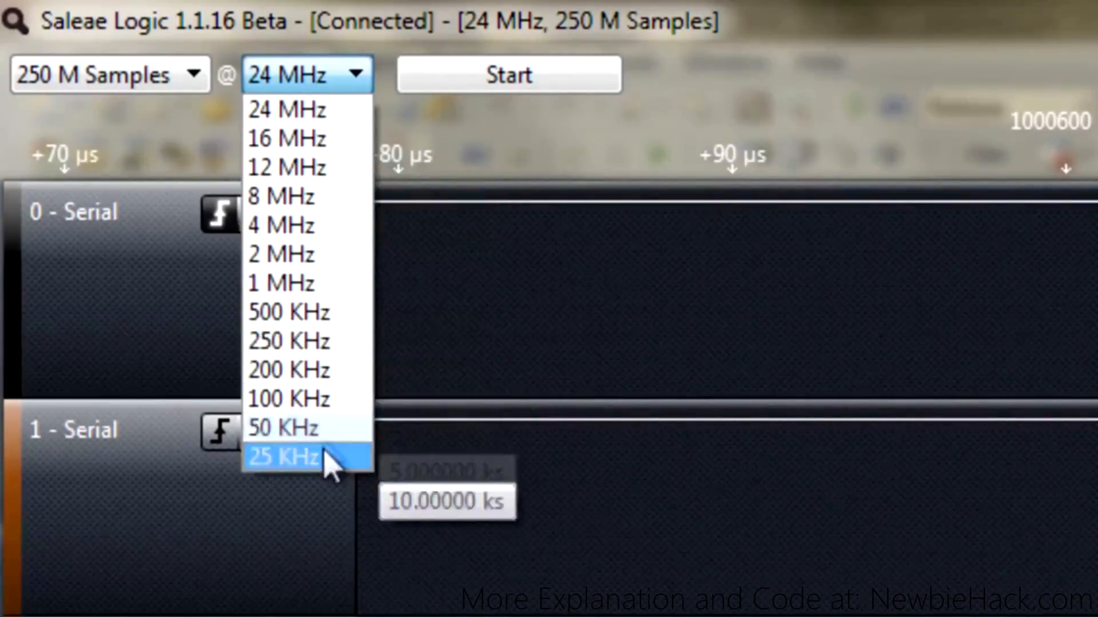
mouse_move(287, 110)
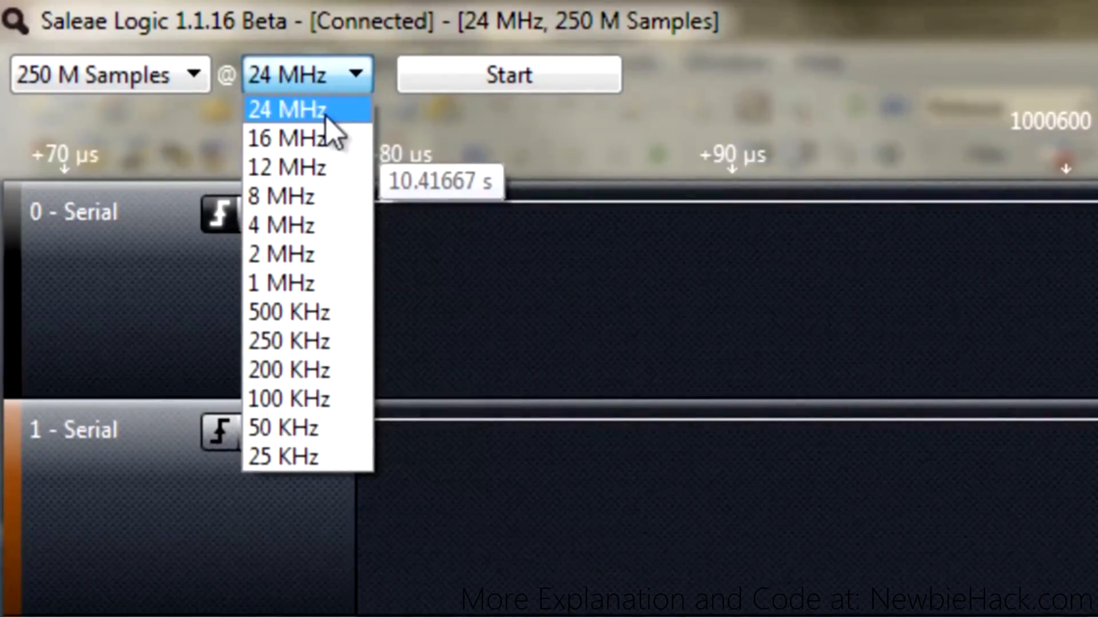
click(285, 109)
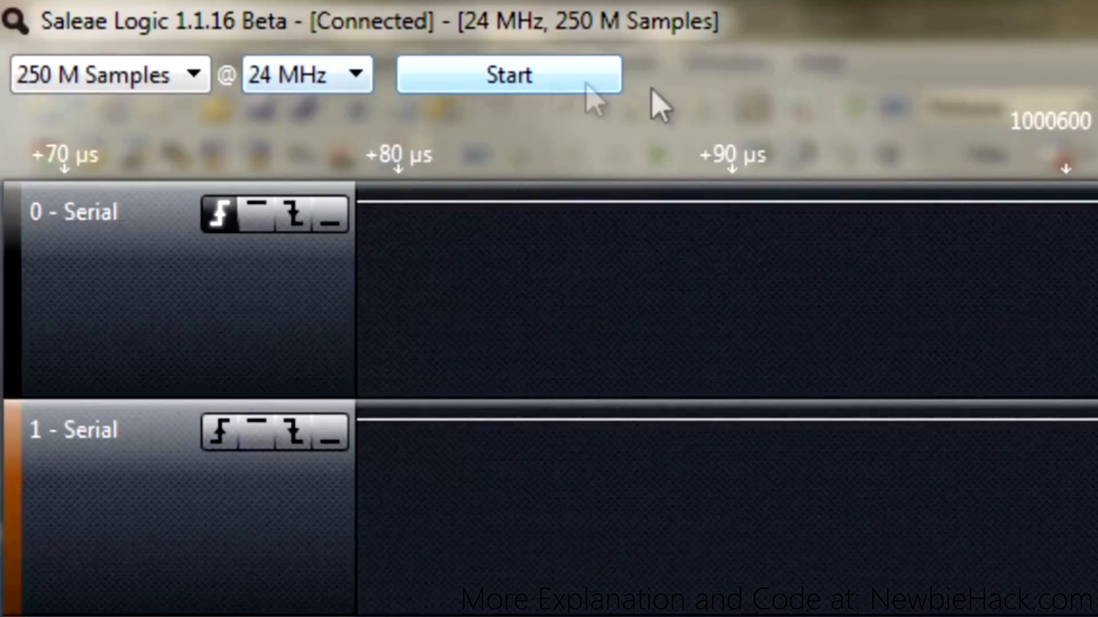
click(305, 75)
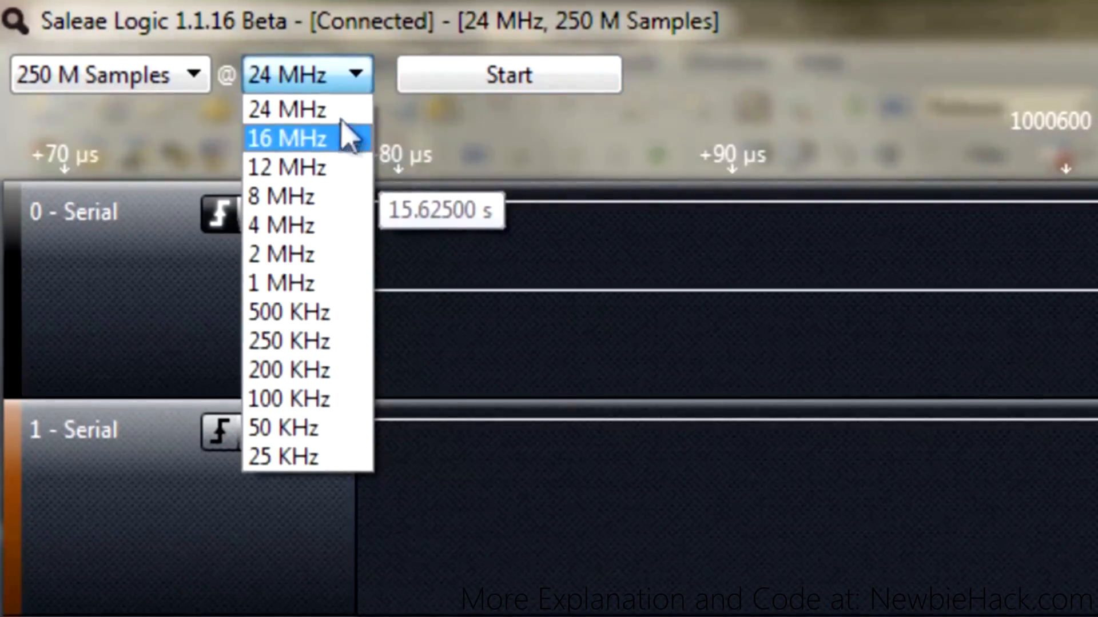
click(285, 109)
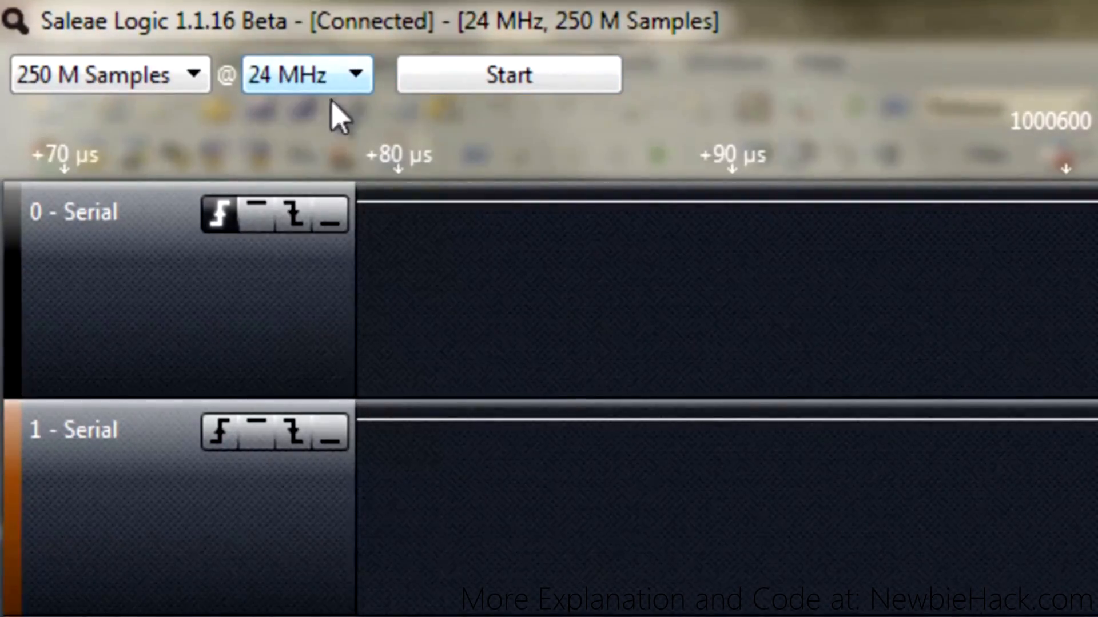
mouse_move(749, 333)
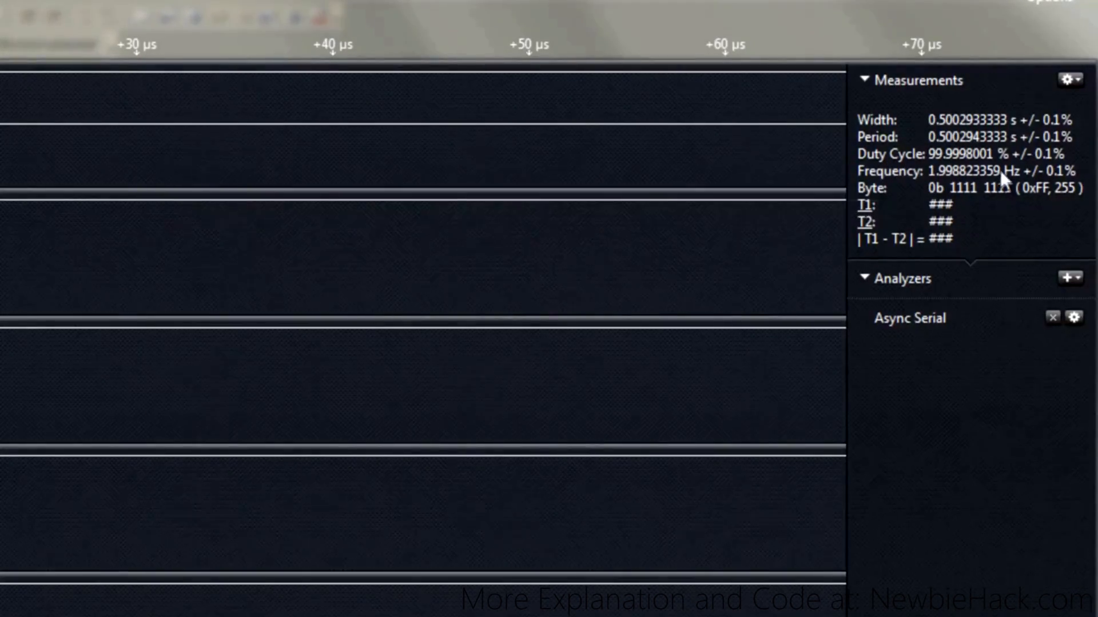
mouse_move(978, 194)
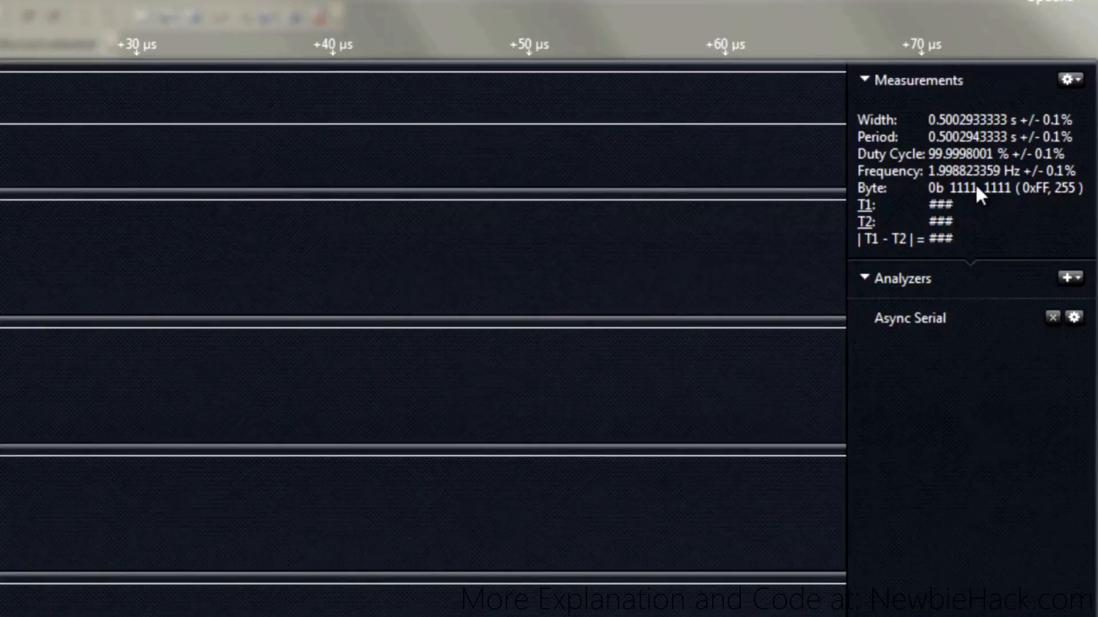
mouse_move(870, 221)
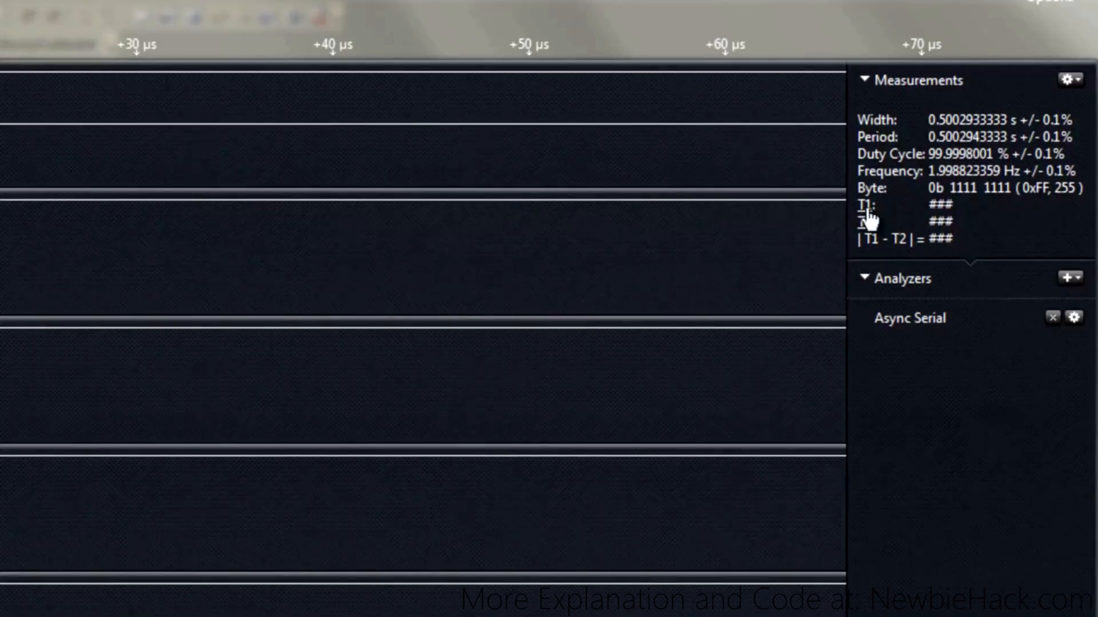
mouse_move(870, 211)
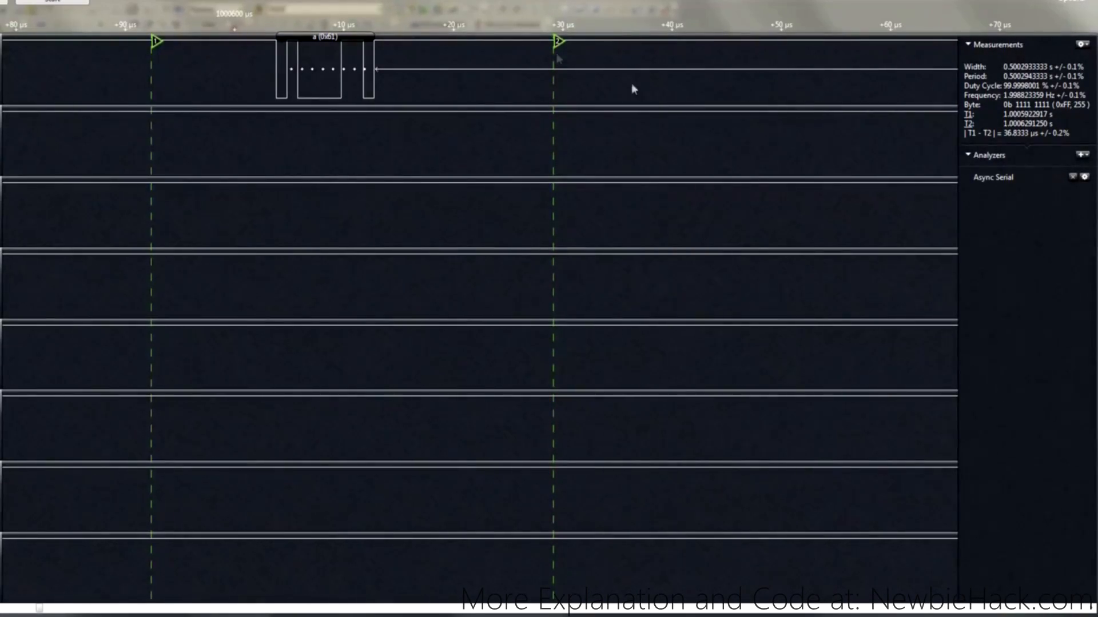
mouse_move(560, 48)
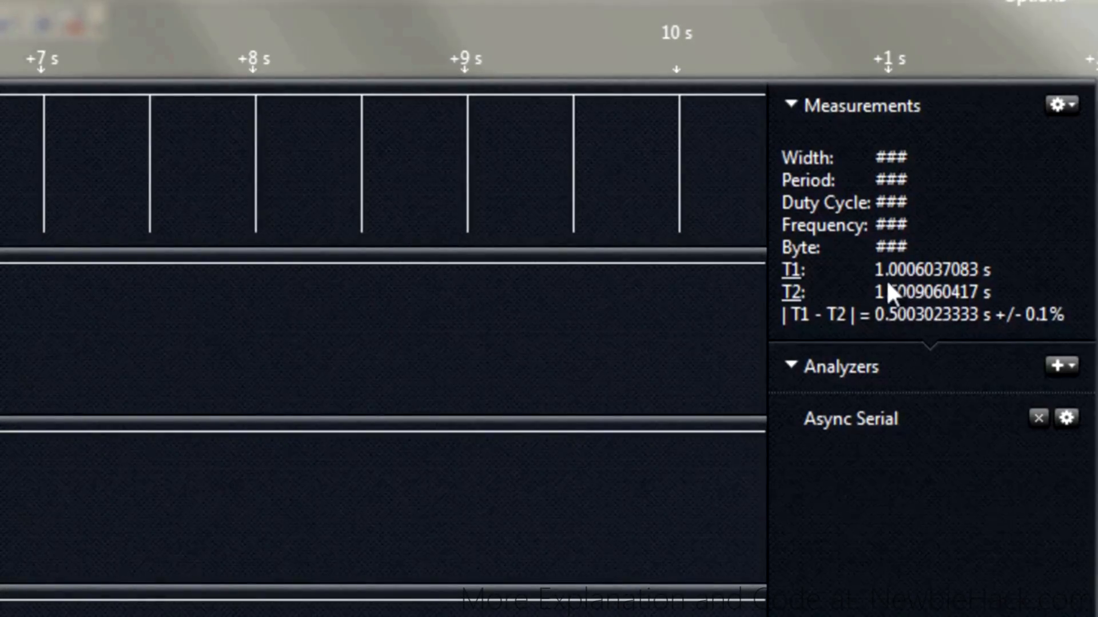
mouse_move(885, 280)
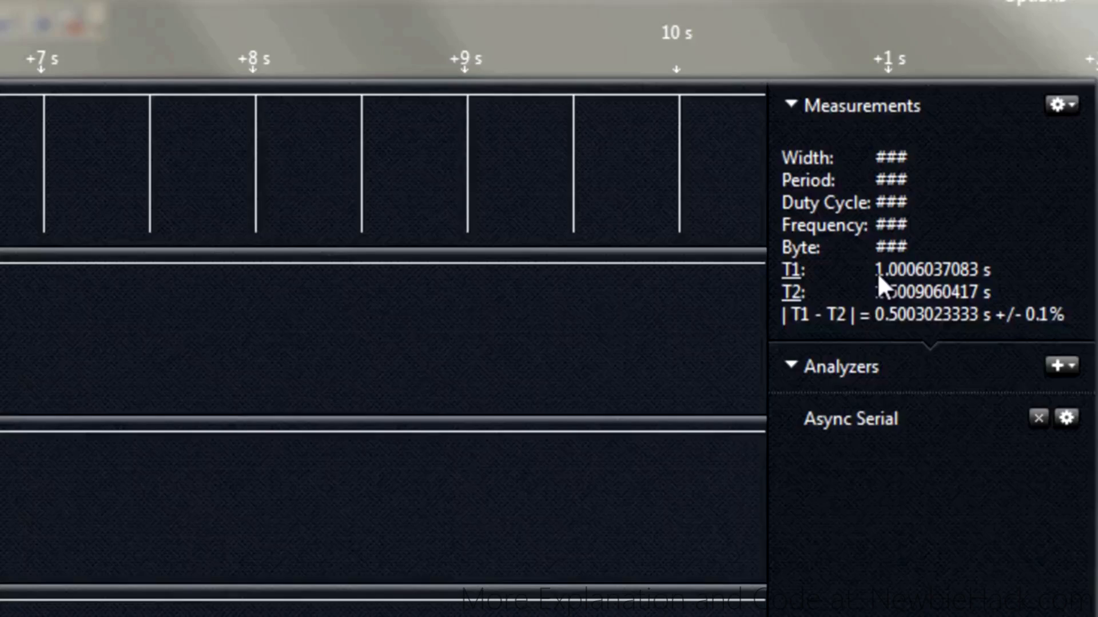
mouse_move(924, 297)
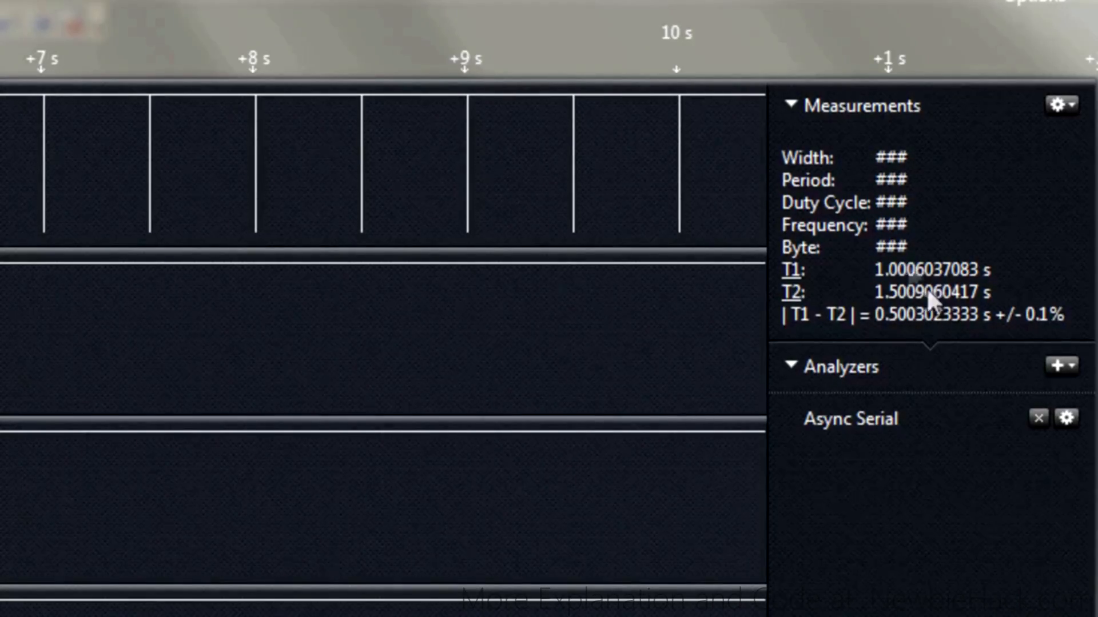
mouse_move(896, 339)
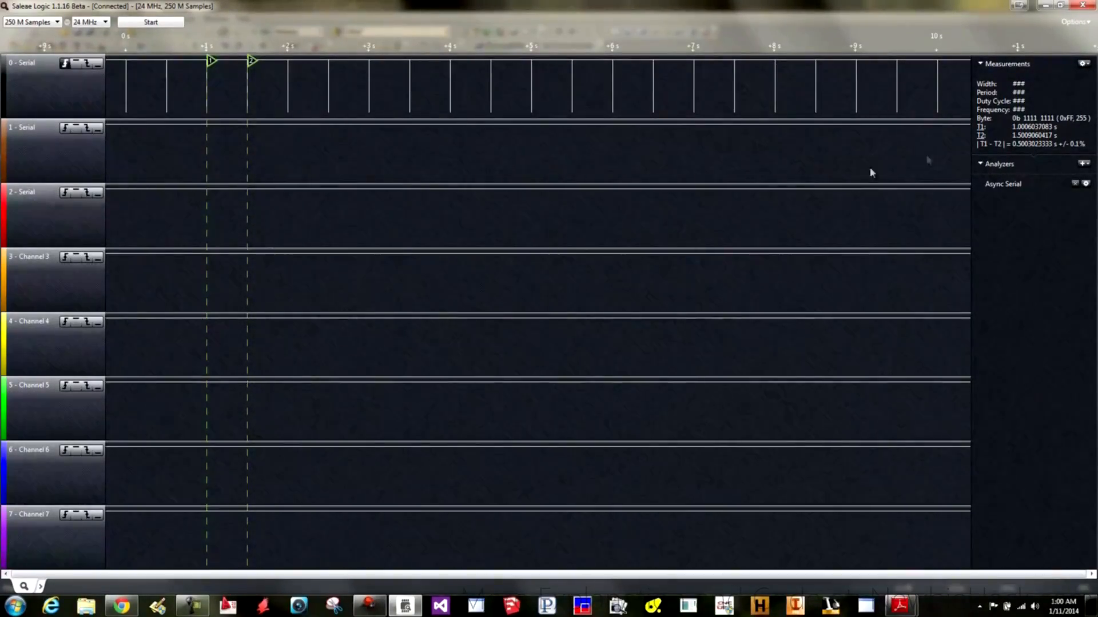
Cancel adding a new Async Serial analyzer and edit the existing one's settings instead
click(1082, 163)
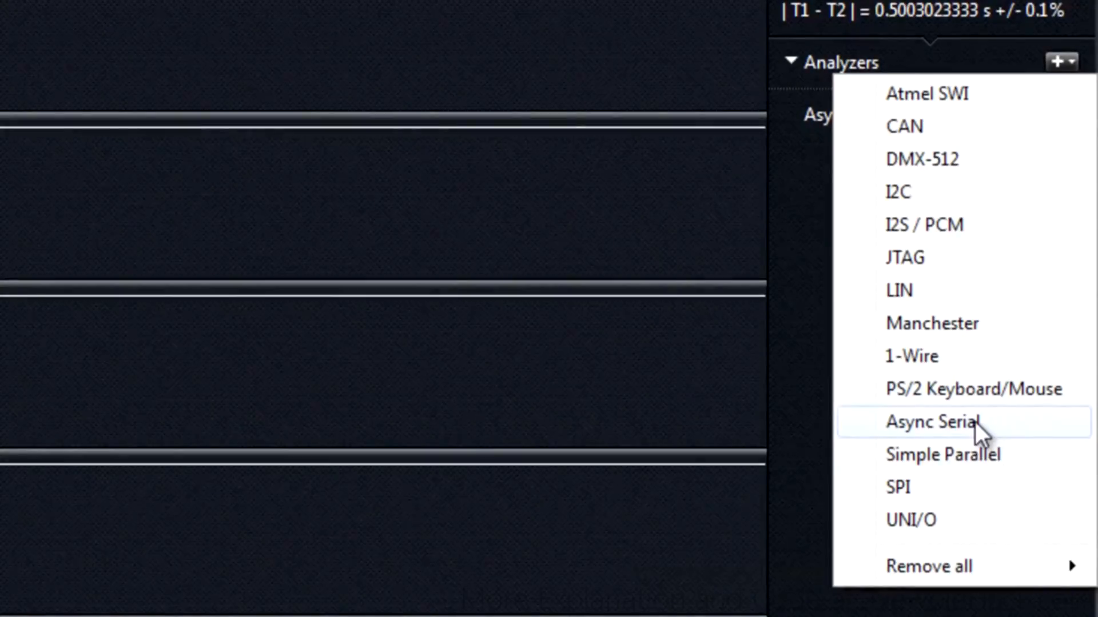
click(933, 422)
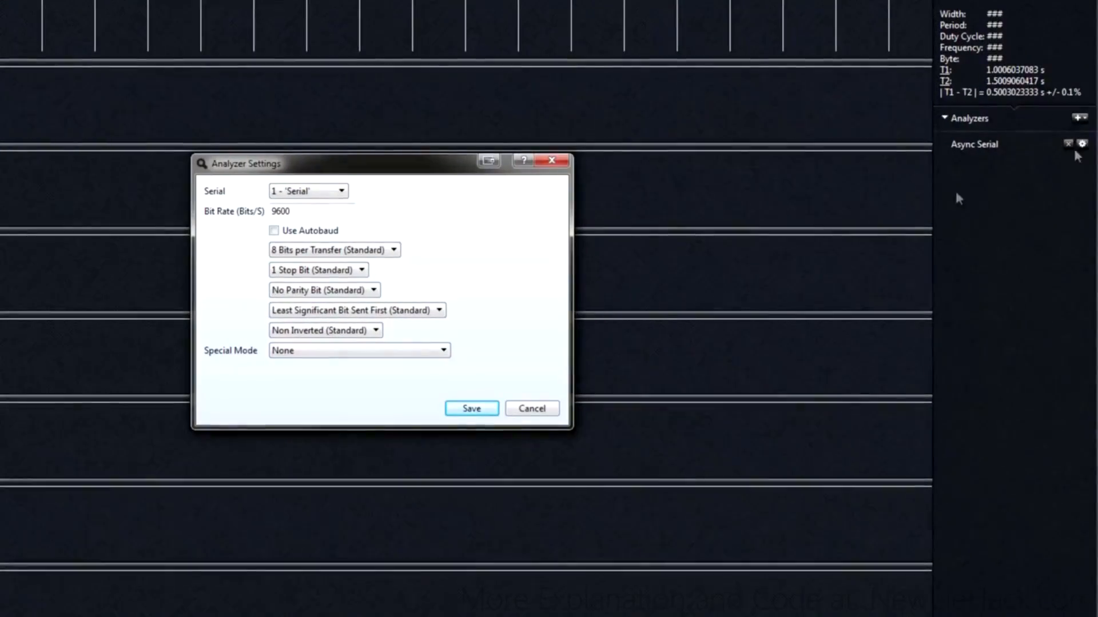
click(470, 409)
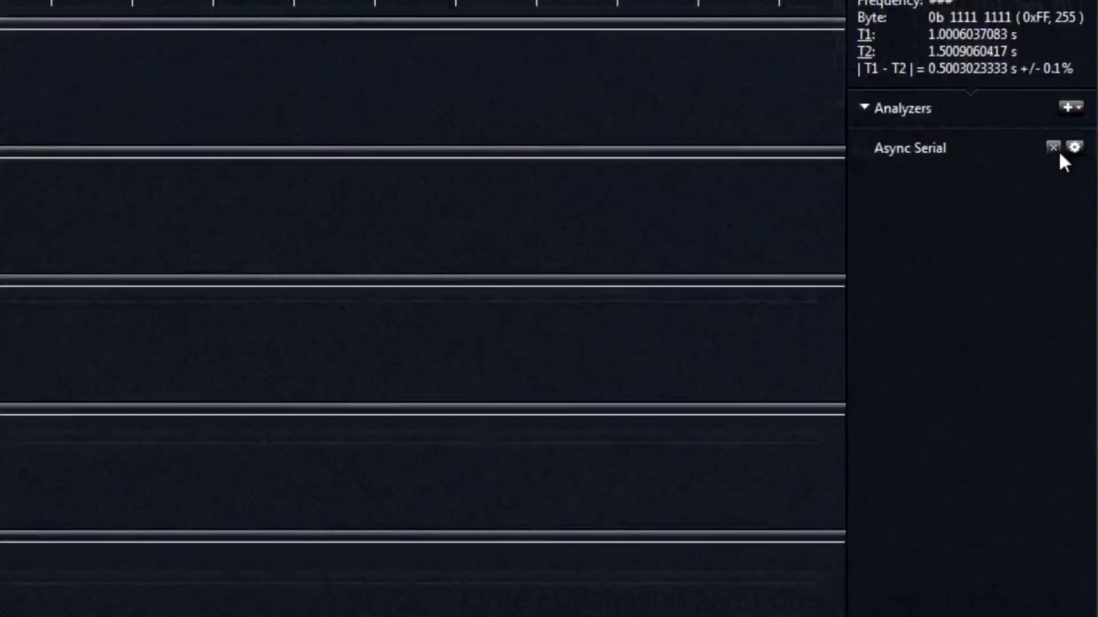
click(1071, 147)
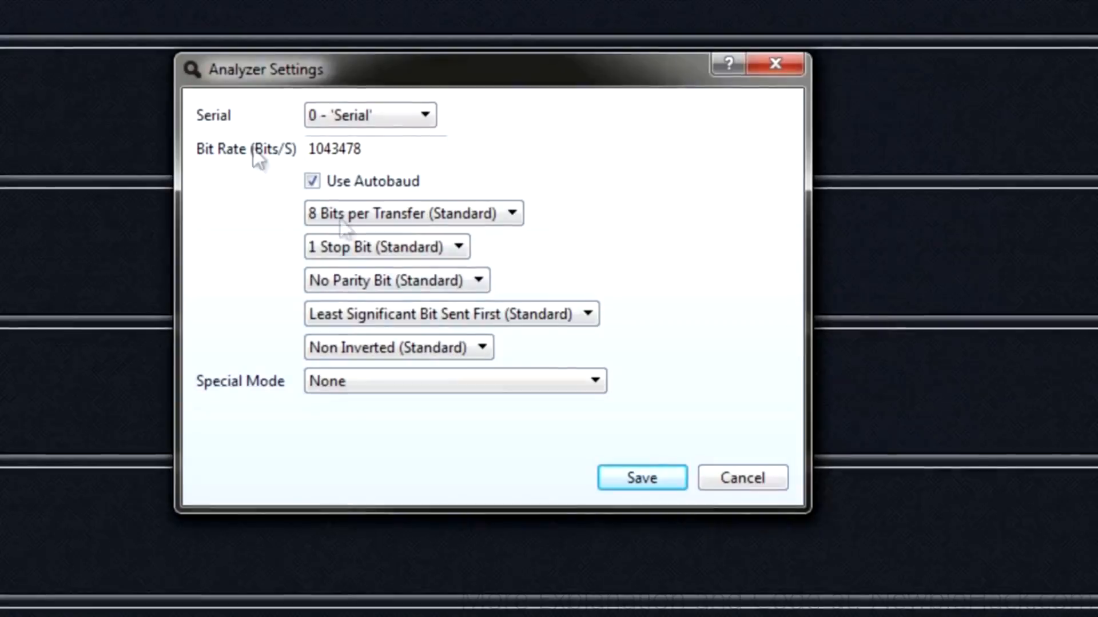
Keep channel 0 as serial input, disable autobaud and set the bit rate to 1000000
click(423, 115)
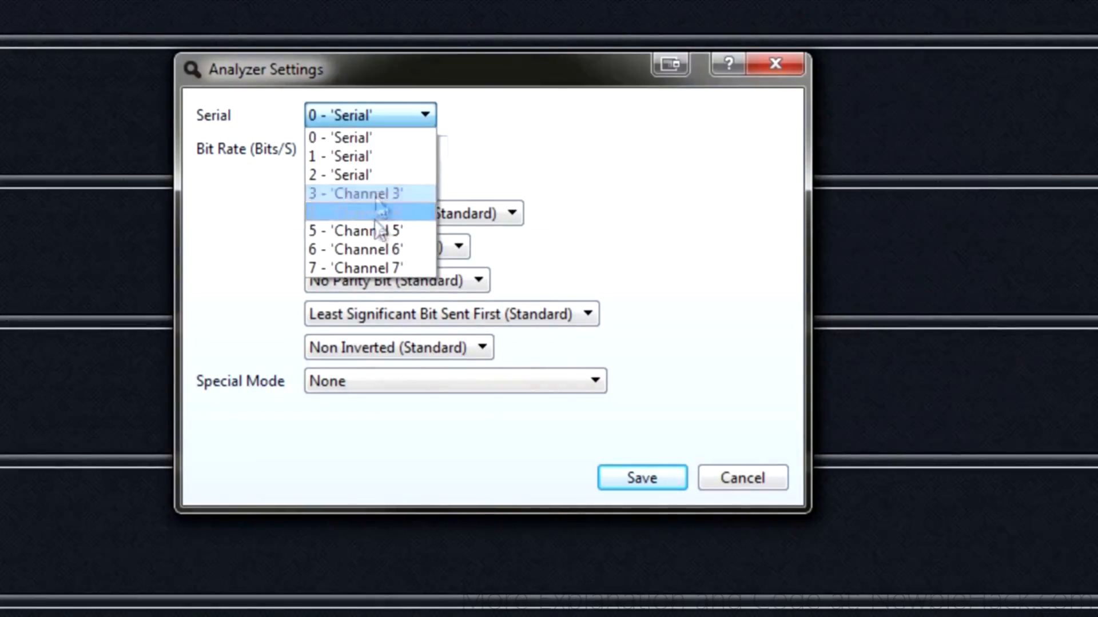
click(339, 137)
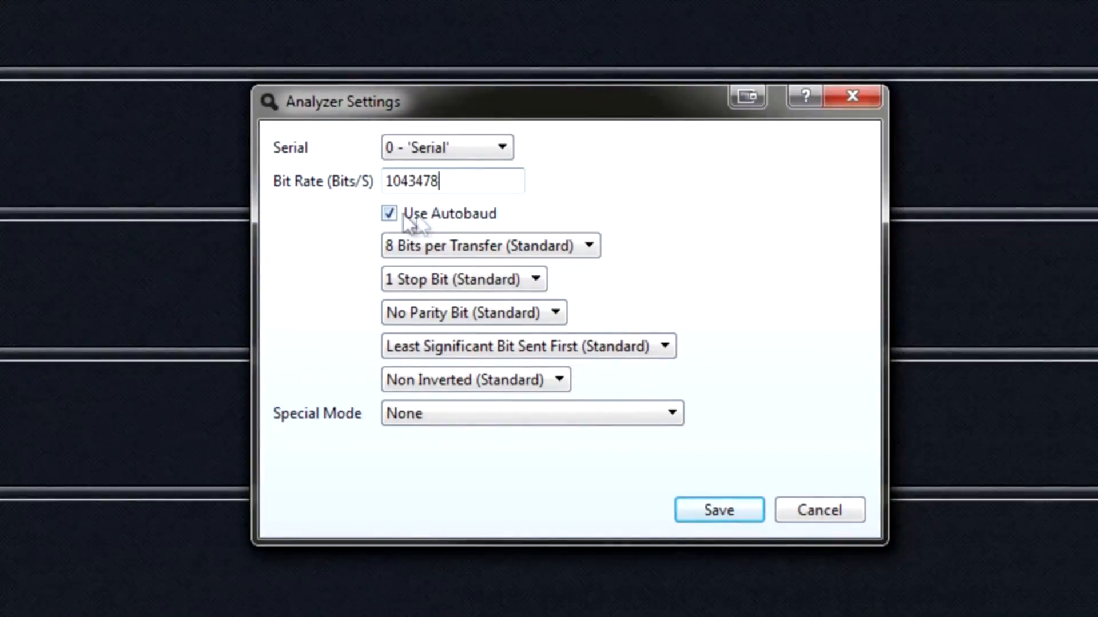
mouse_move(452, 224)
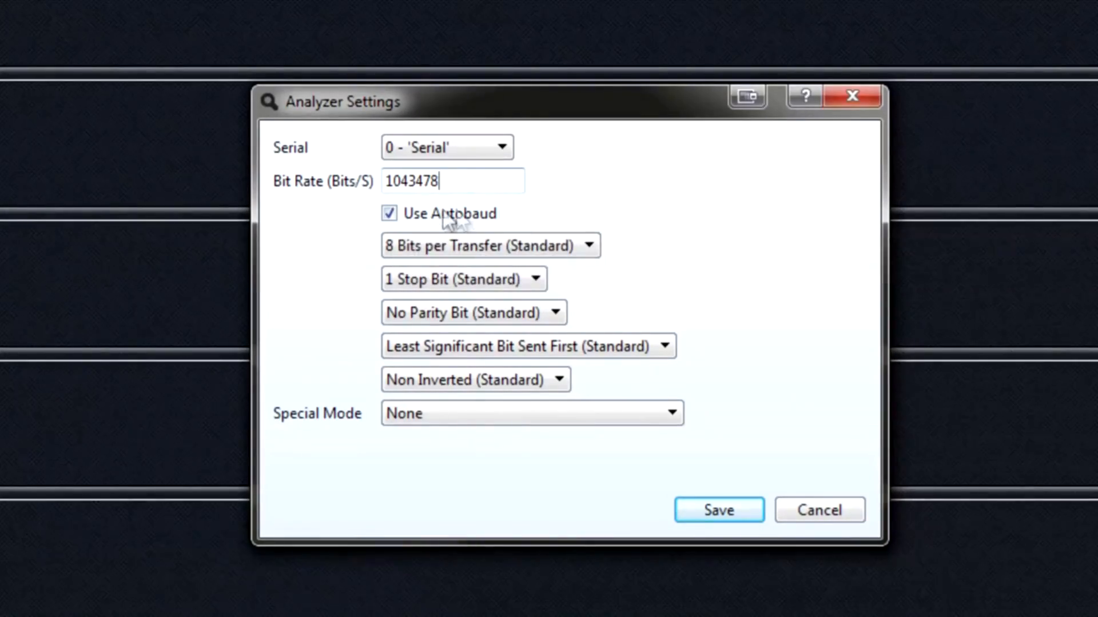
mouse_move(402, 185)
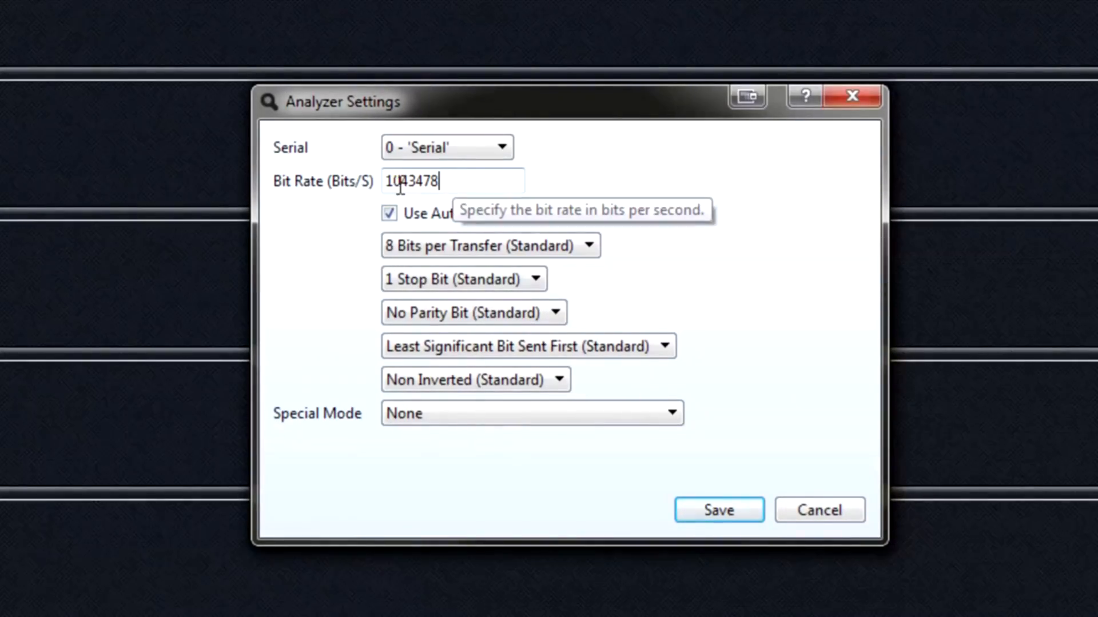
mouse_move(449, 238)
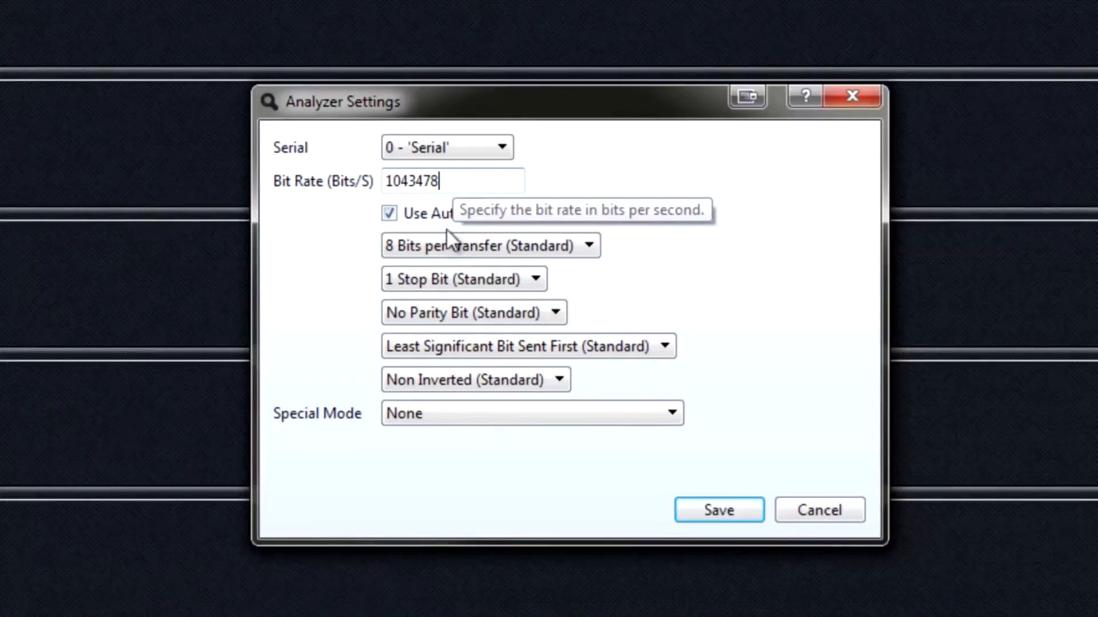
mouse_move(574, 252)
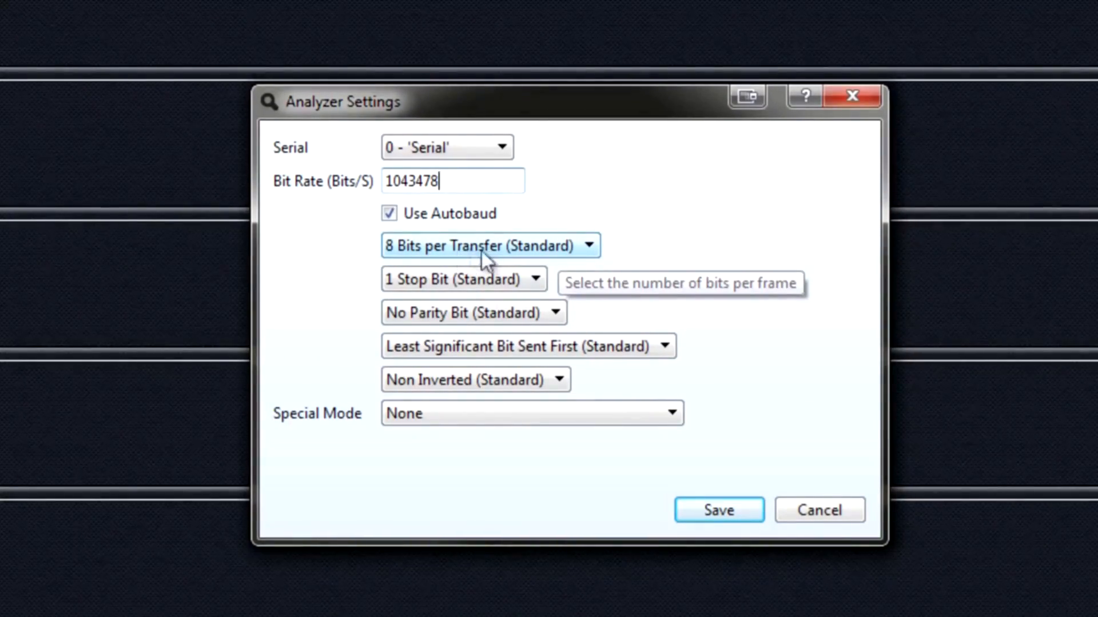
mouse_move(438, 315)
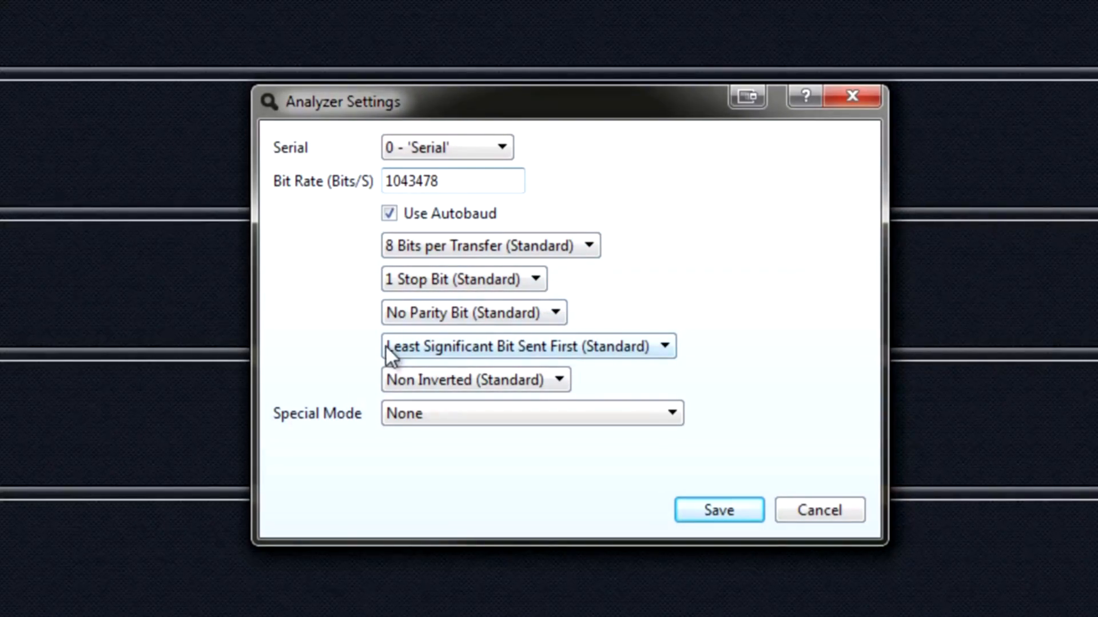
mouse_move(535, 350)
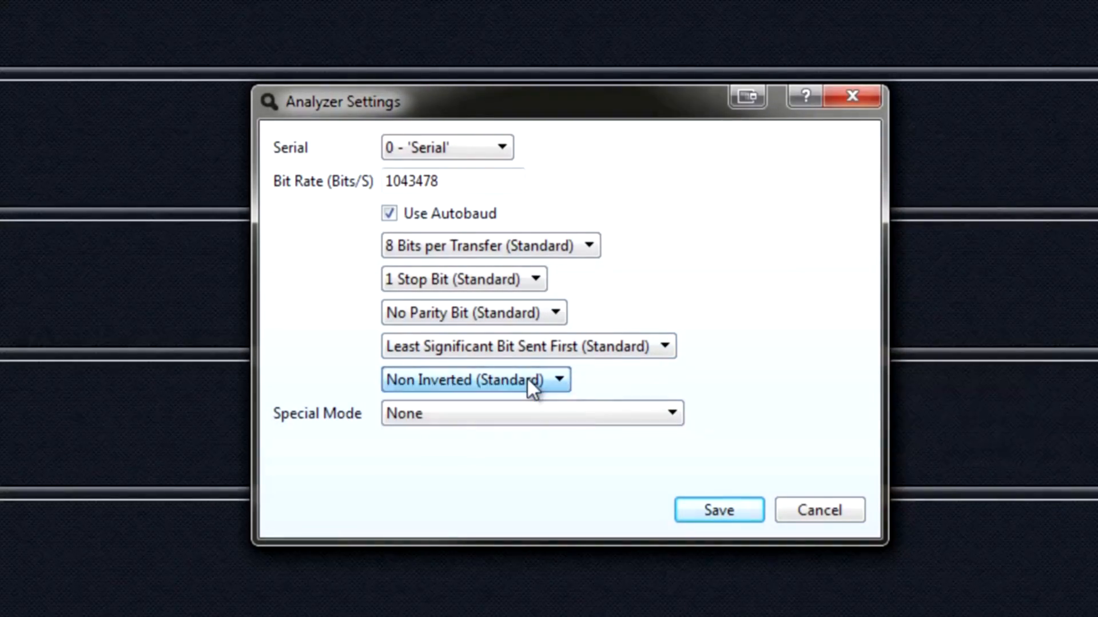
mouse_move(523, 419)
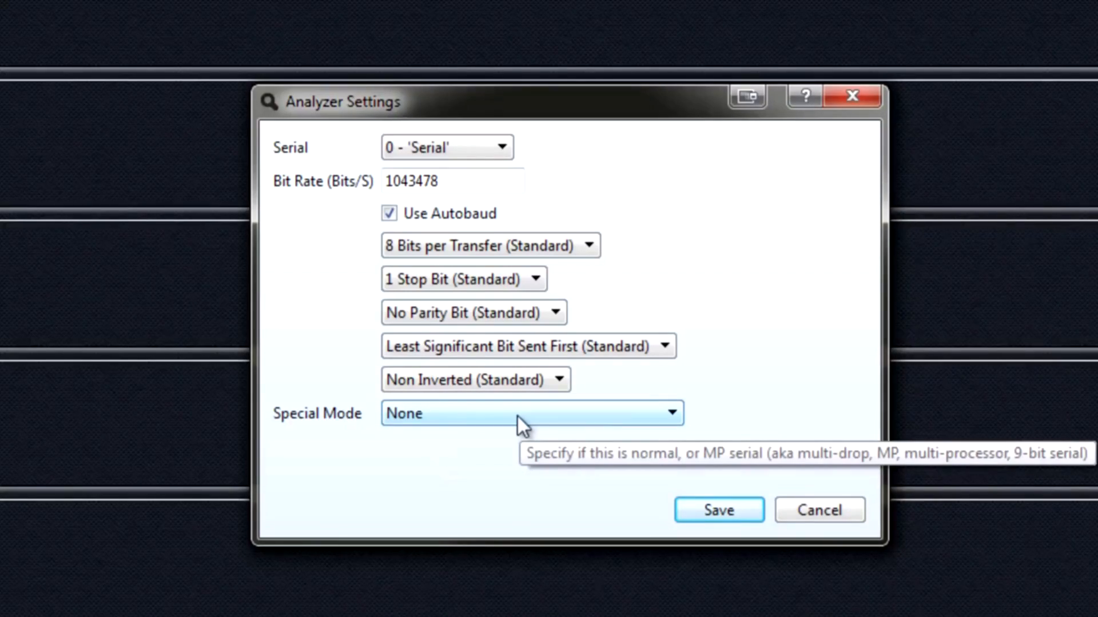
mouse_move(397, 230)
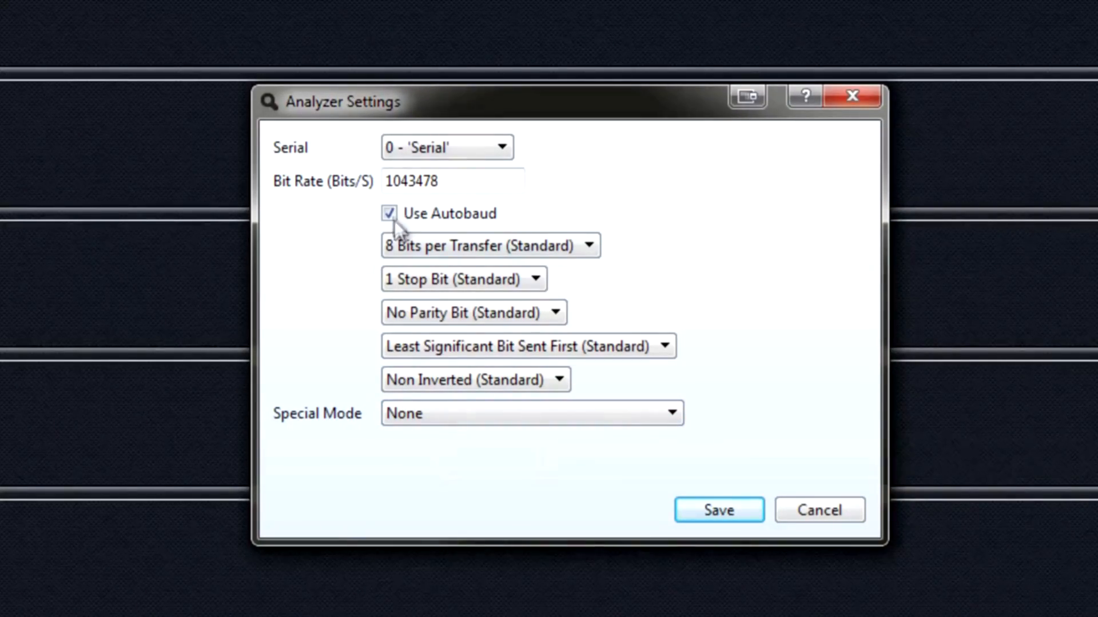
click(388, 214)
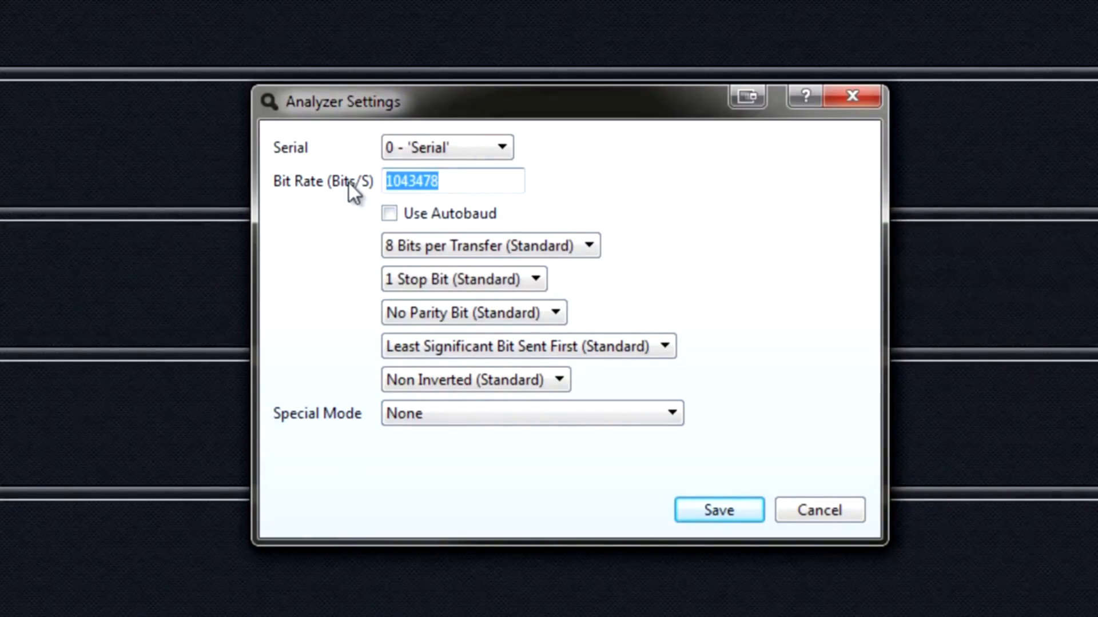
text(1000000)
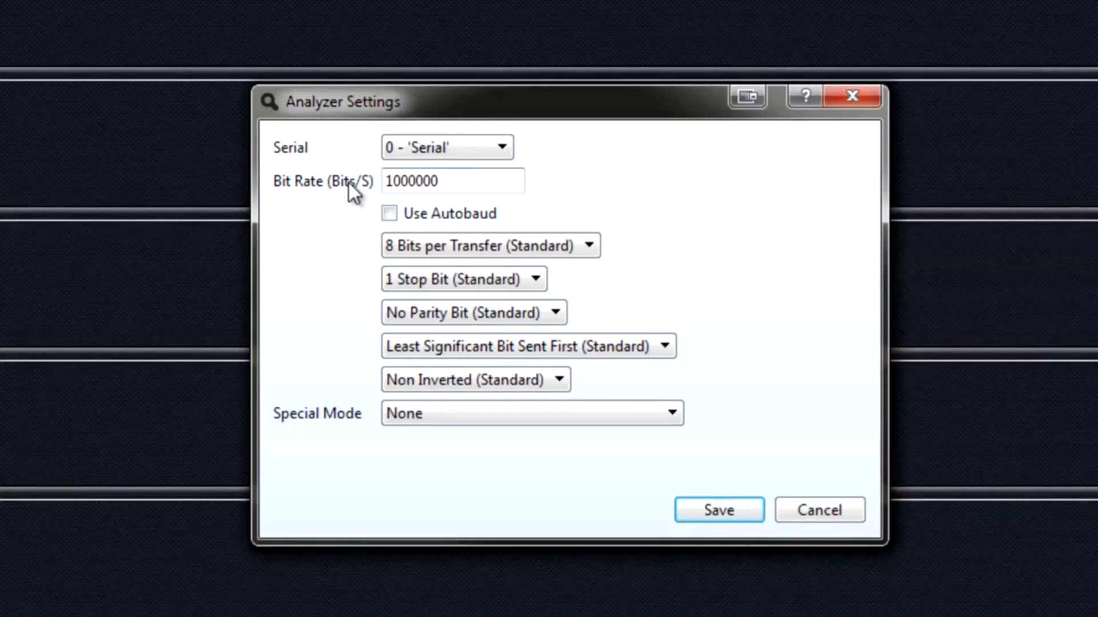